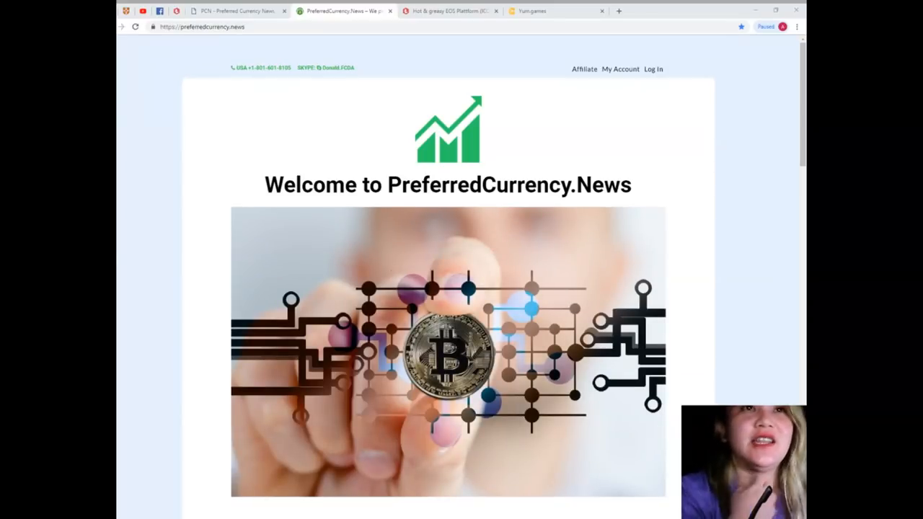
Step: Switch to the Trybe tab and read through the Yum.games review article, including its ICO section
{"action": "left_click", "coordinate": [450, 10]}
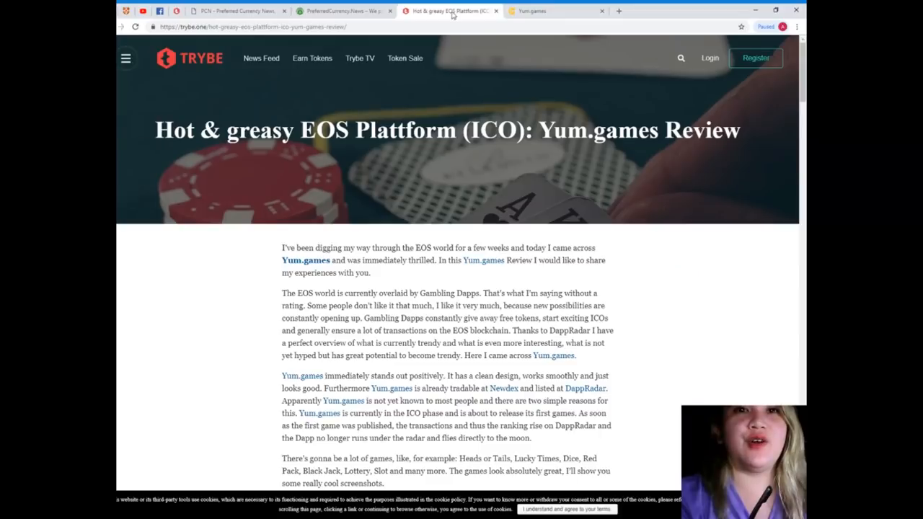
{"action": "scroll", "scroll_direction": "down", "scroll_amount": 3}
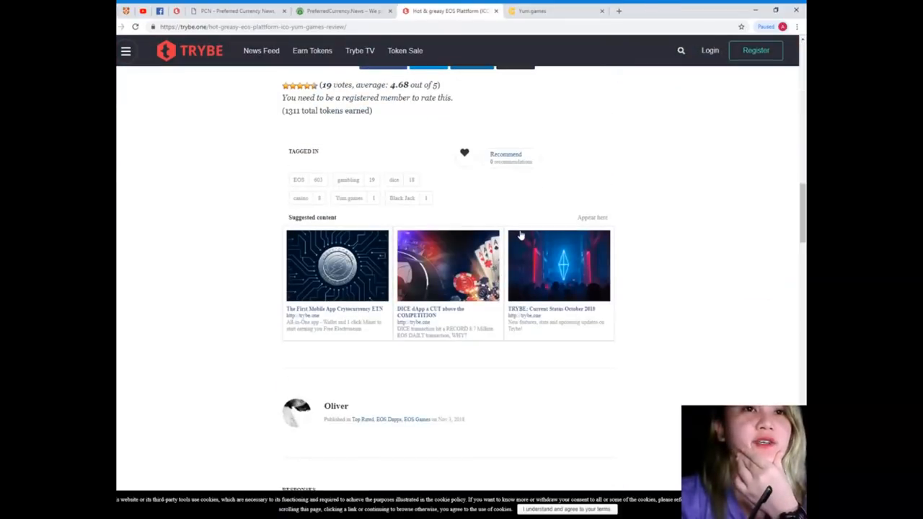
{"action": "scroll", "scroll_direction": "up", "scroll_amount": 3}
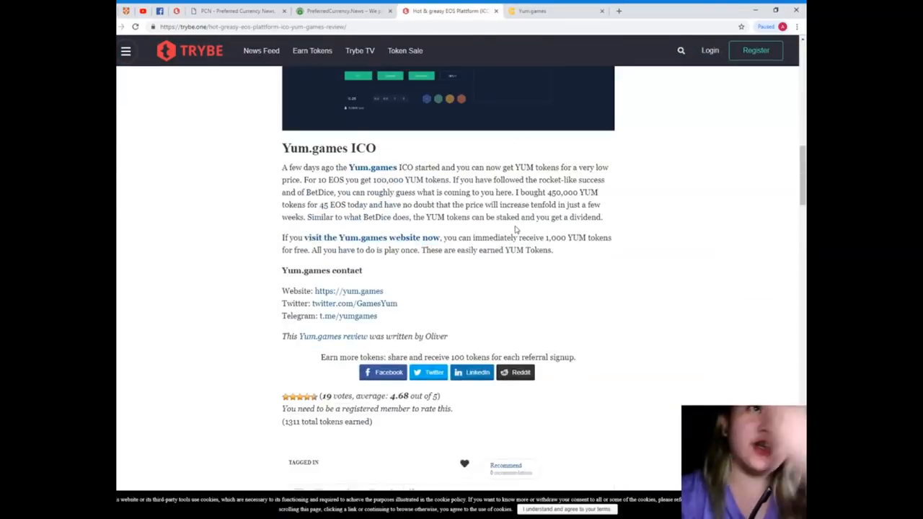
{"action": "scroll", "scroll_direction": "up", "scroll_amount": 3}
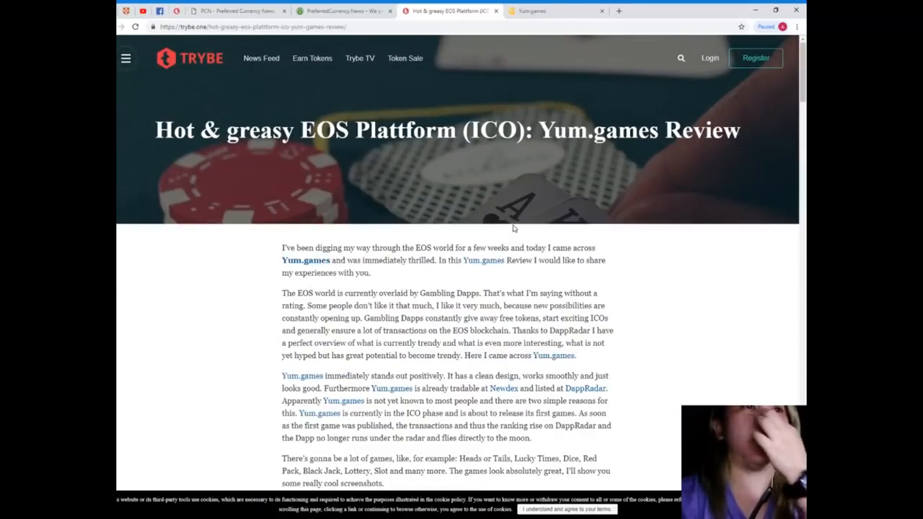
{"action": "mouse_move", "coordinate": [455, 172]}
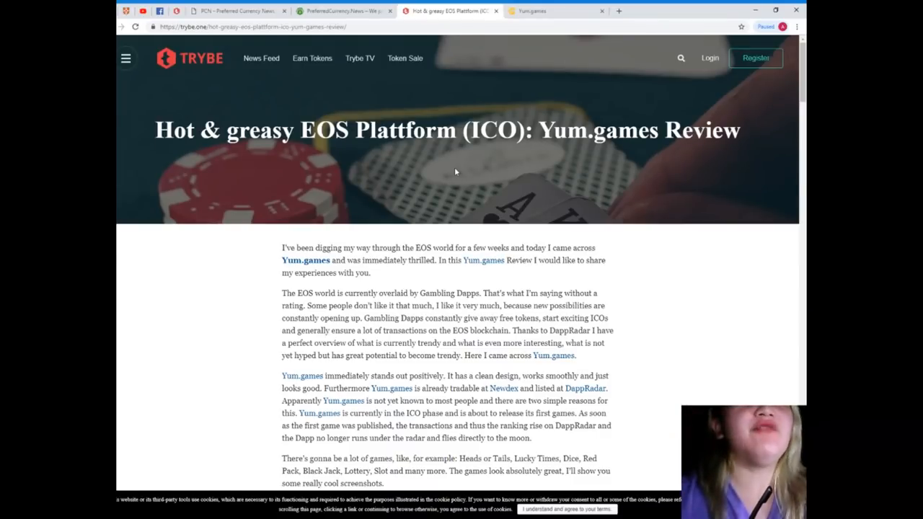
{"action": "scroll", "scroll_direction": "down", "scroll_amount": 3}
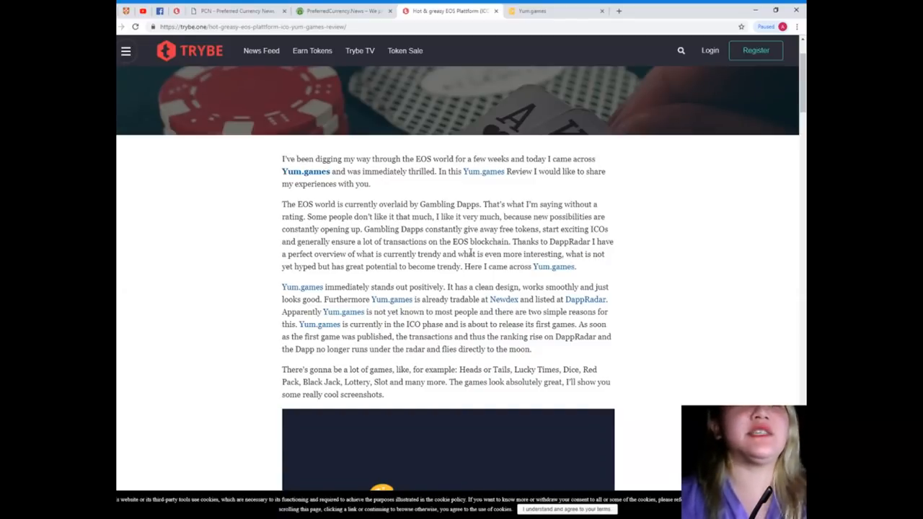
{"action": "scroll", "scroll_direction": "down", "scroll_amount": 3}
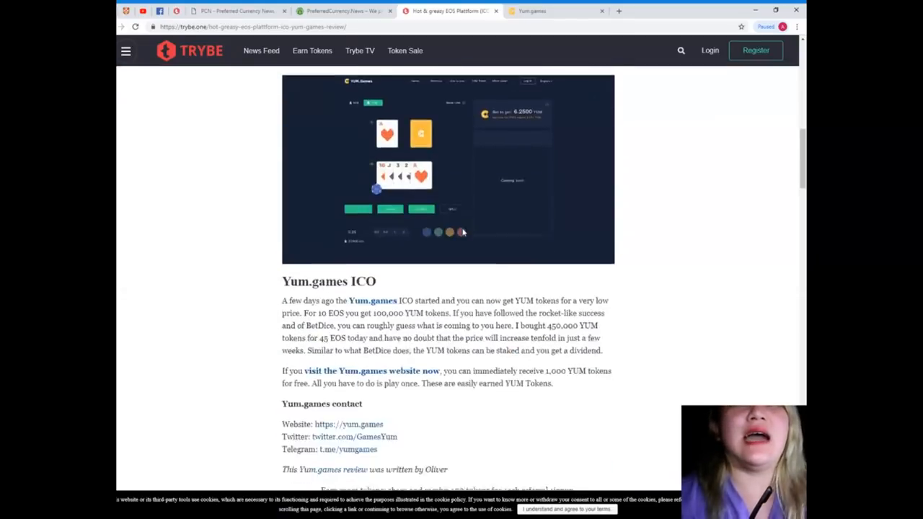
{"action": "scroll", "scroll_direction": "down", "scroll_amount": 3}
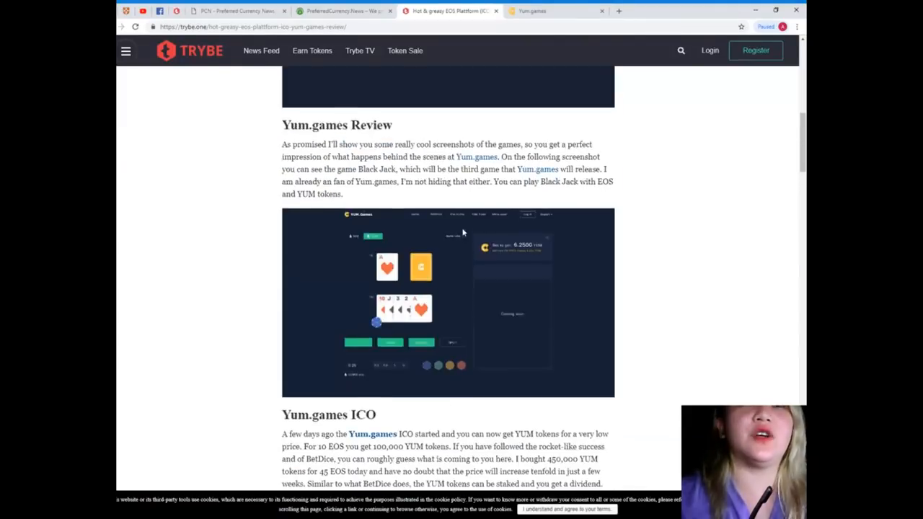
{"action": "scroll", "scroll_direction": "up", "scroll_amount": 3}
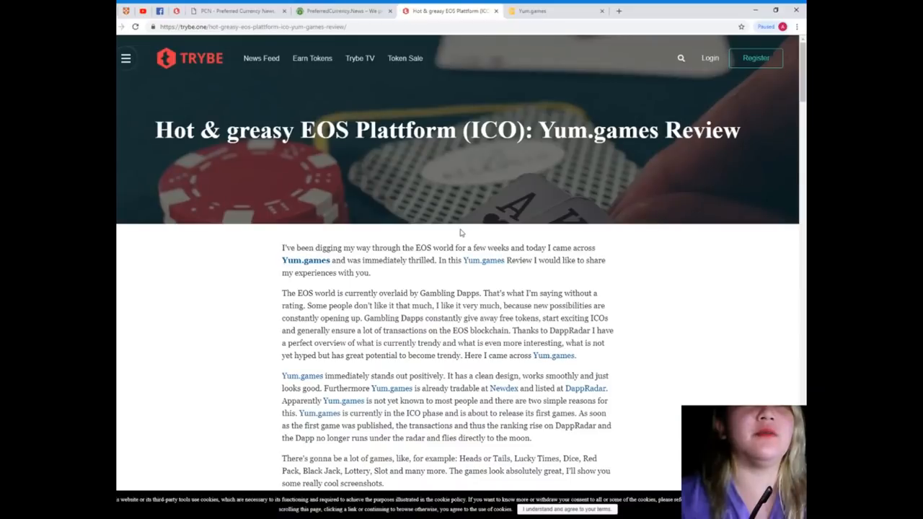
{"action": "scroll", "scroll_direction": "down", "scroll_amount": 3}
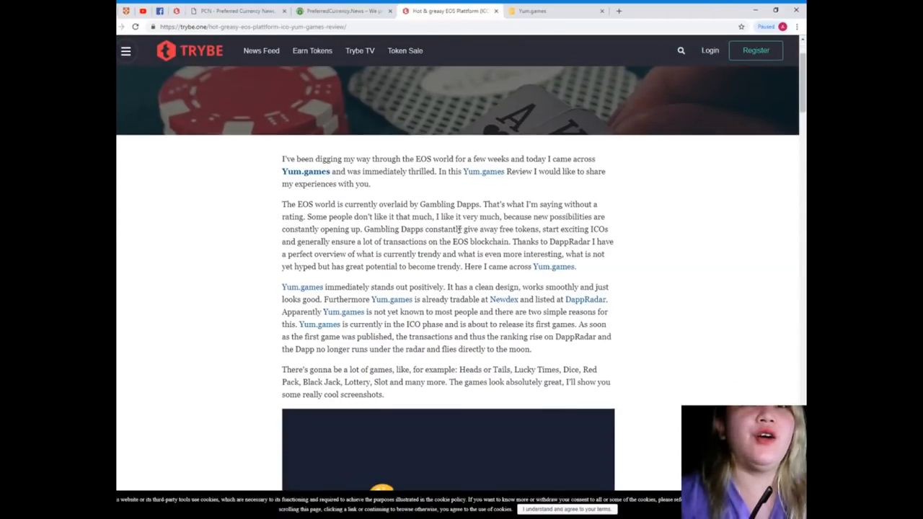
{"action": "scroll", "scroll_direction": "down", "scroll_amount": 3}
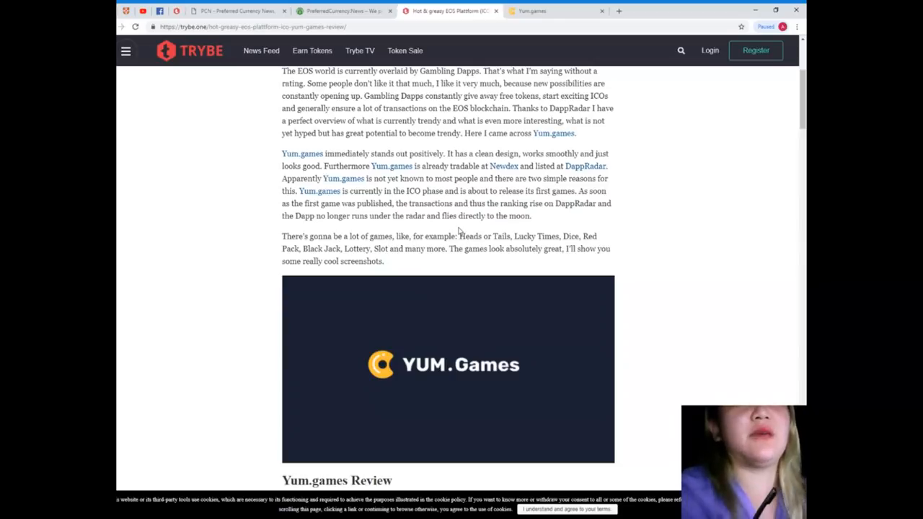
{"action": "mouse_move", "coordinate": [485, 228]}
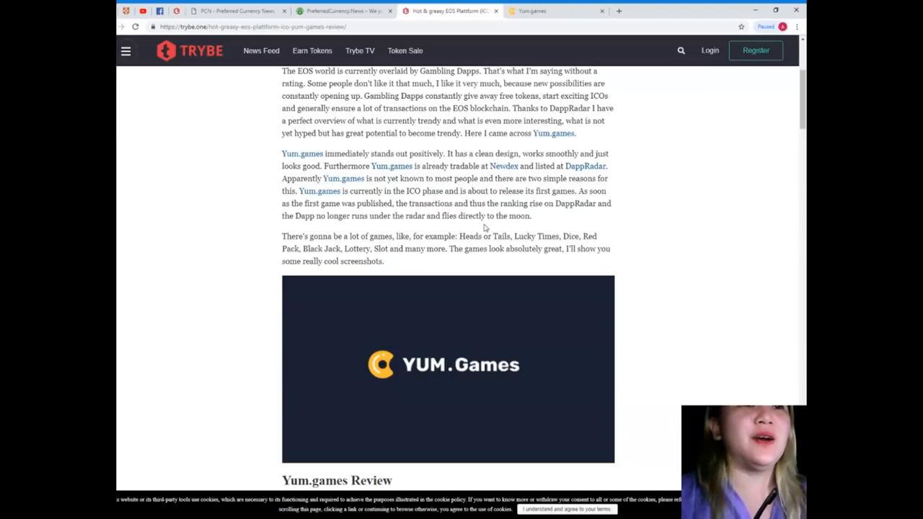
{"action": "mouse_move", "coordinate": [482, 229]}
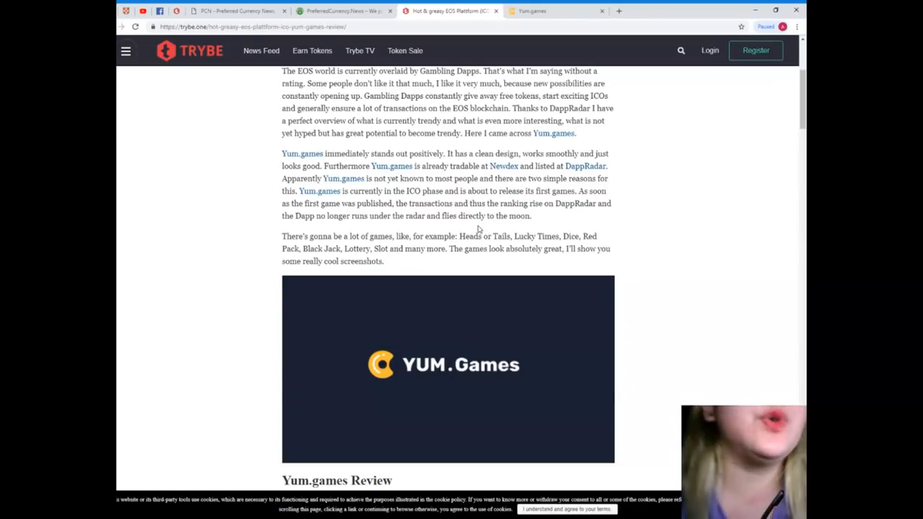
{"action": "scroll", "scroll_direction": "down", "scroll_amount": 3}
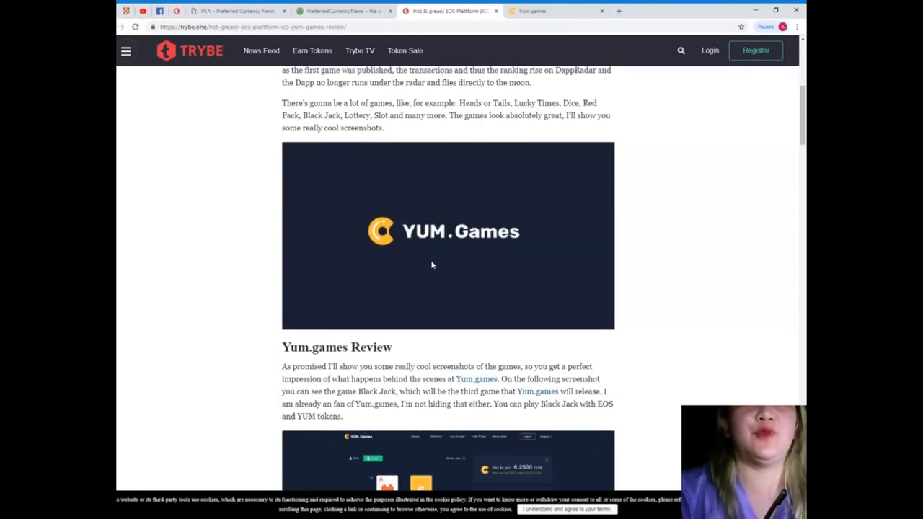
{"action": "scroll", "scroll_direction": "down", "scroll_amount": 3}
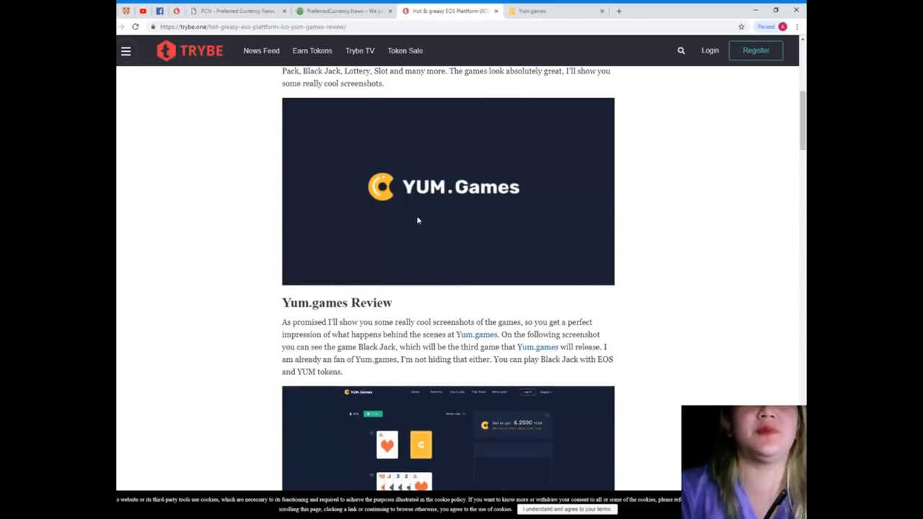
{"action": "scroll", "scroll_direction": "down", "scroll_amount": 3}
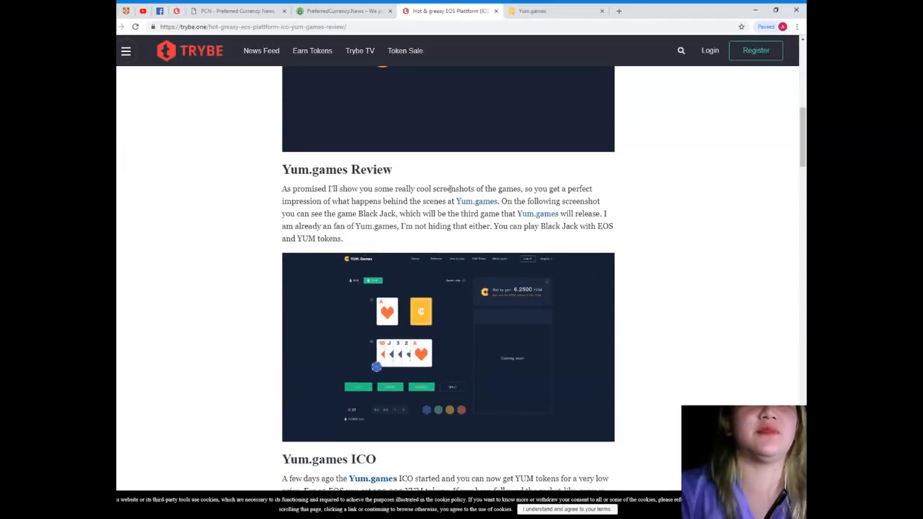
{"action": "scroll", "scroll_direction": "down", "scroll_amount": 3}
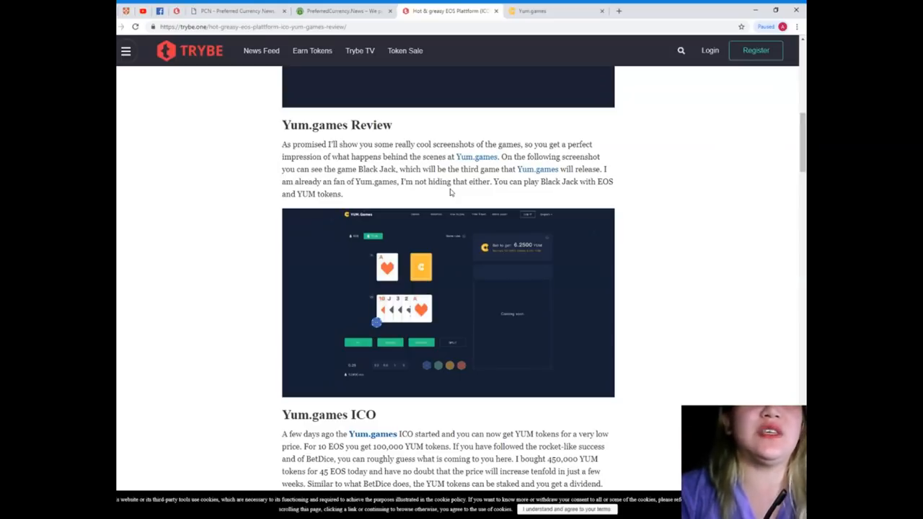
{"action": "mouse_move", "coordinate": [444, 196]}
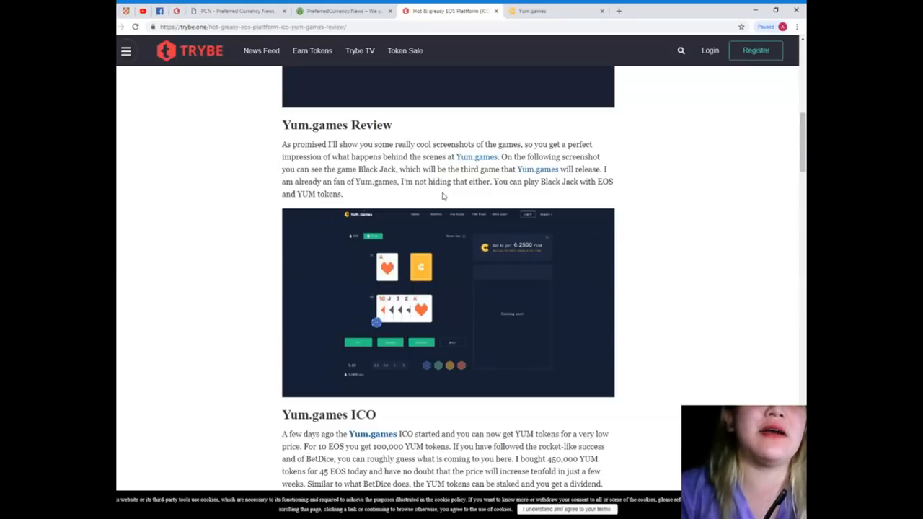
{"action": "scroll", "scroll_direction": "down", "scroll_amount": 3}
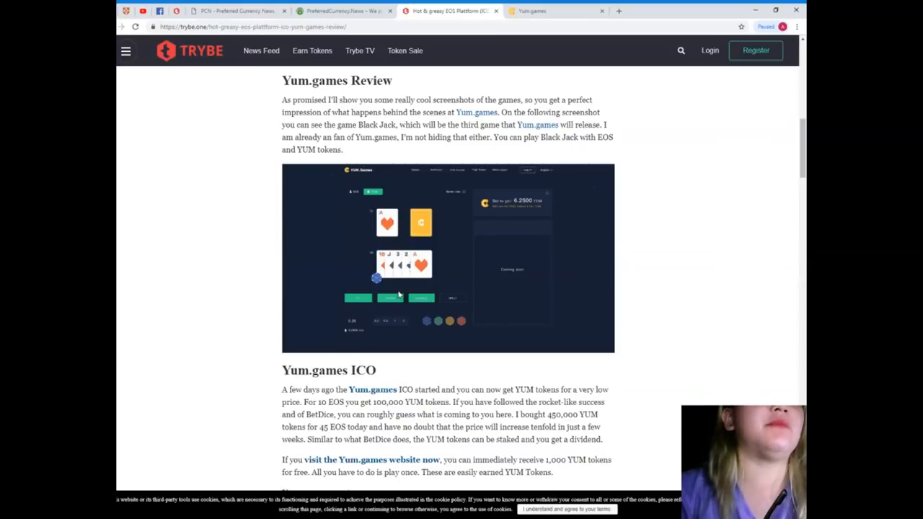
{"action": "scroll", "scroll_direction": "down", "scroll_amount": 3}
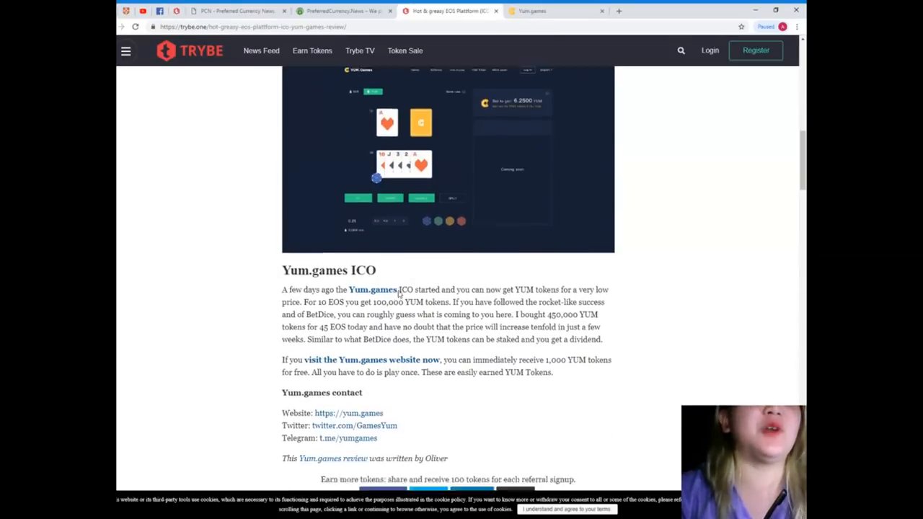
{"action": "scroll", "scroll_direction": "down", "scroll_amount": 3}
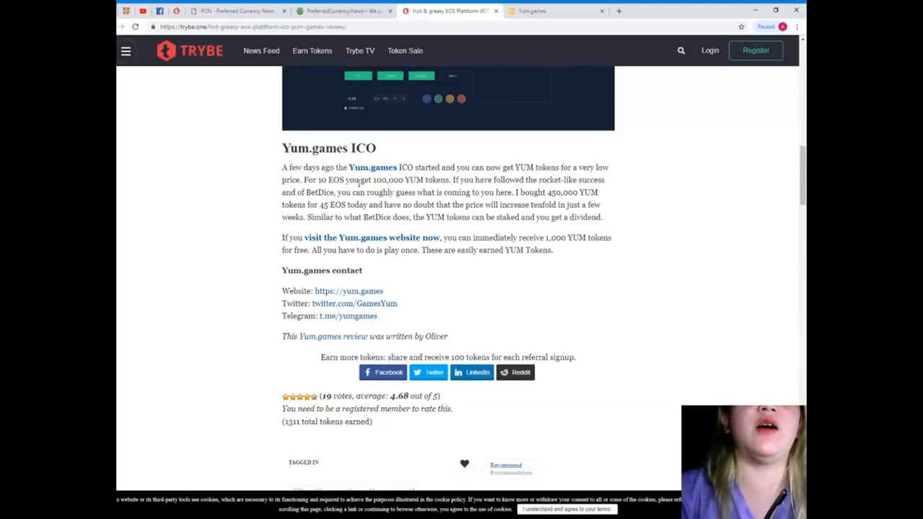
{"action": "mouse_move", "coordinate": [491, 193]}
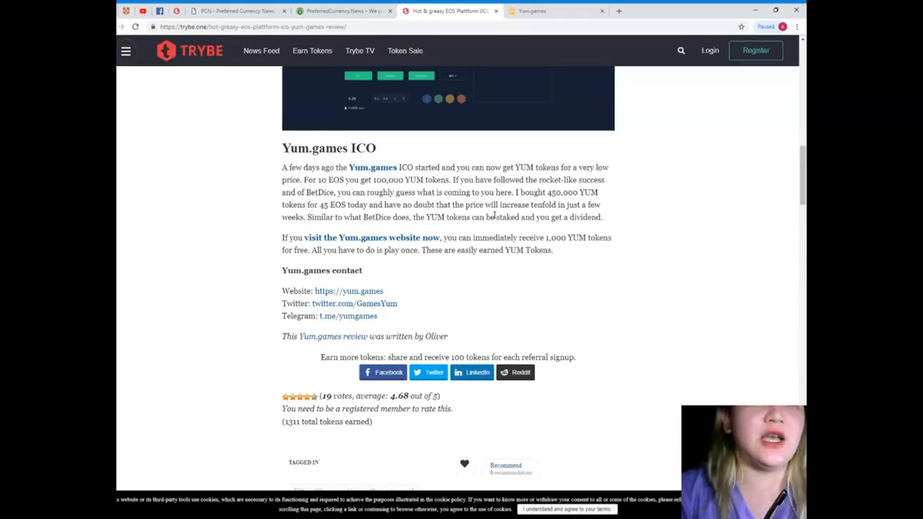
{"action": "mouse_move", "coordinate": [426, 267]}
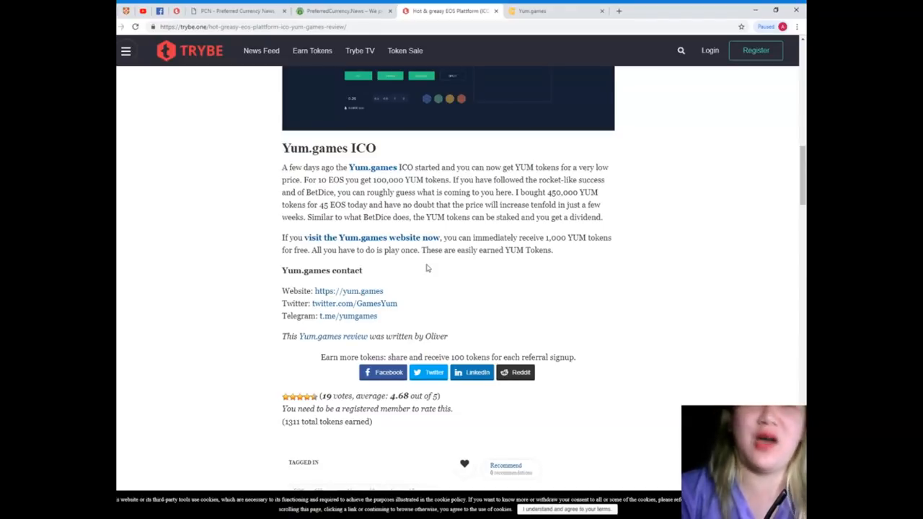
{"action": "mouse_move", "coordinate": [422, 265]}
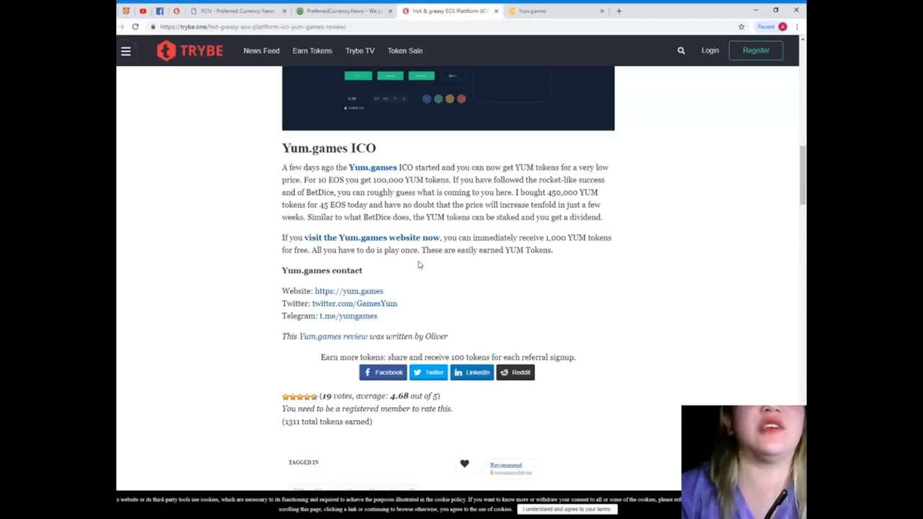
{"action": "mouse_move", "coordinate": [416, 273]}
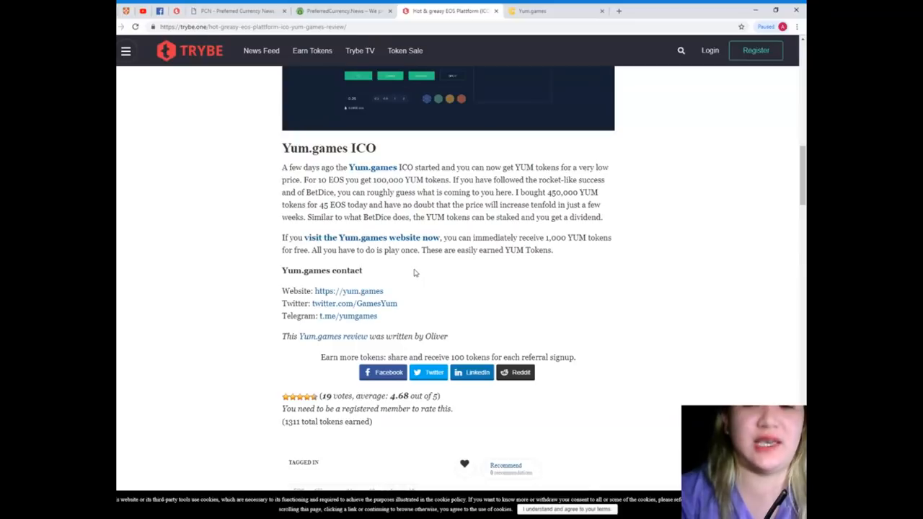
{"action": "mouse_move", "coordinate": [412, 271]}
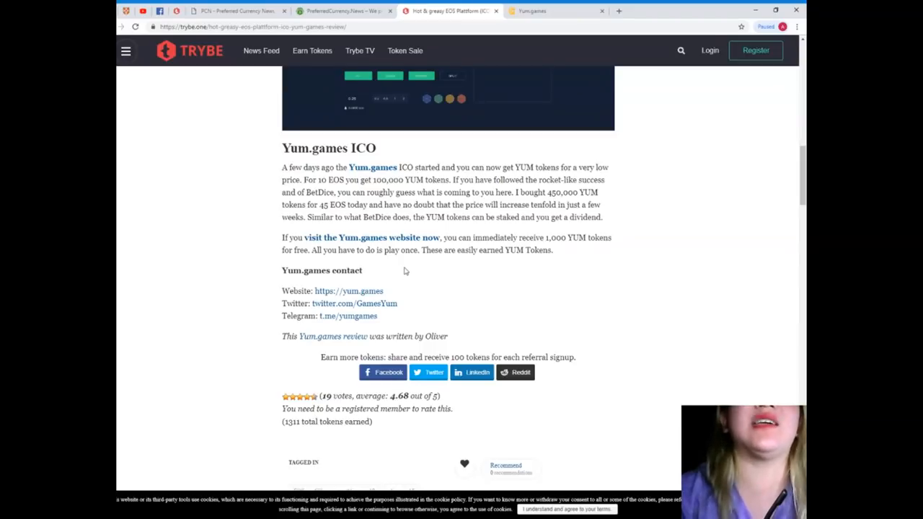
{"action": "mouse_move", "coordinate": [454, 275]}
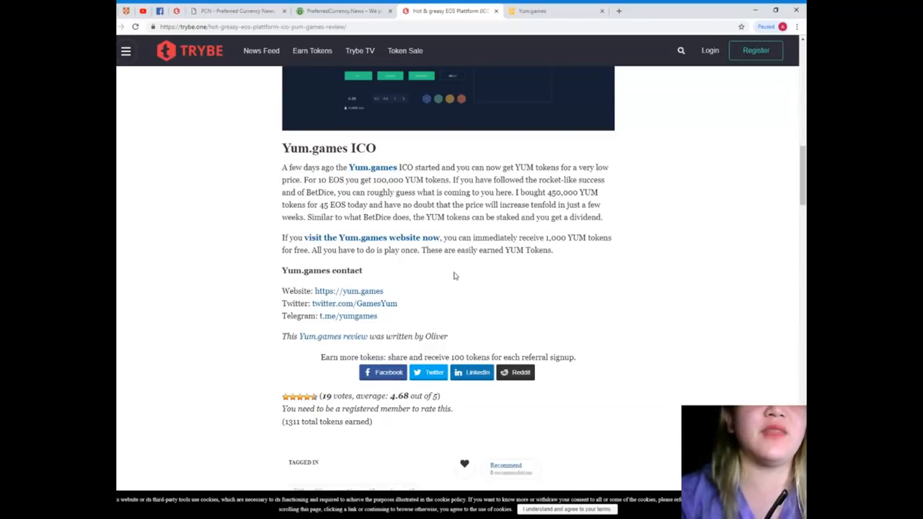
{"action": "mouse_move", "coordinate": [424, 247]}
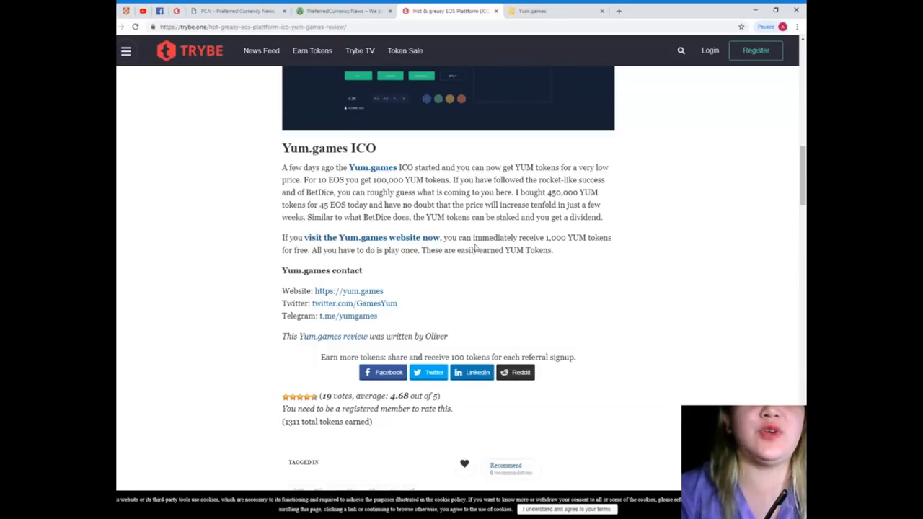
{"action": "mouse_move", "coordinate": [589, 262]}
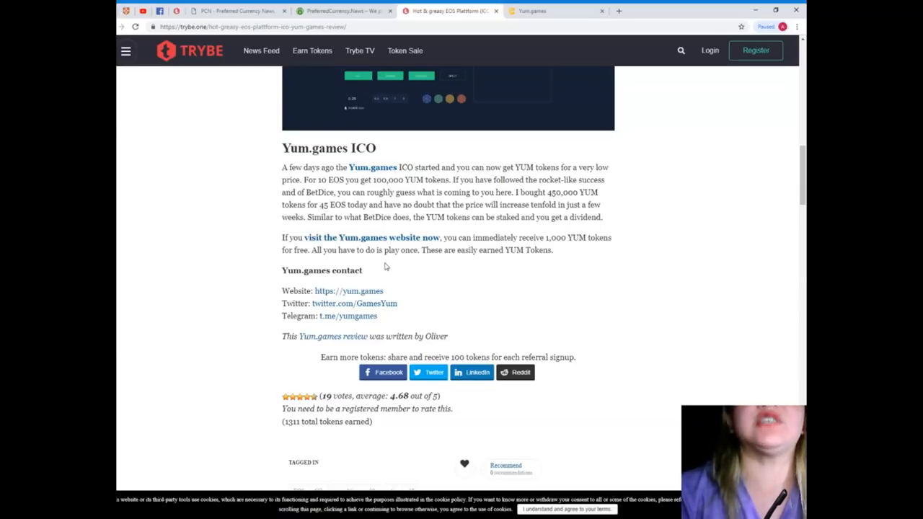
{"action": "mouse_move", "coordinate": [505, 269]}
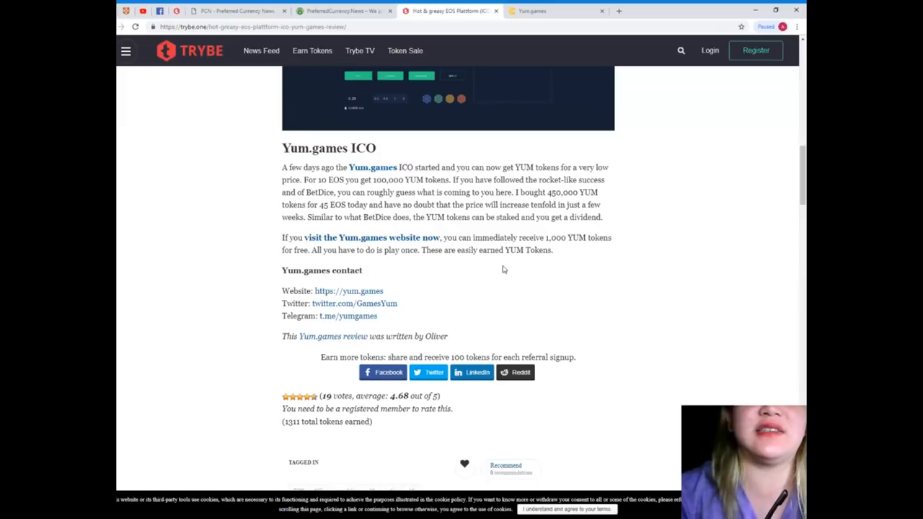
{"action": "mouse_move", "coordinate": [489, 277]}
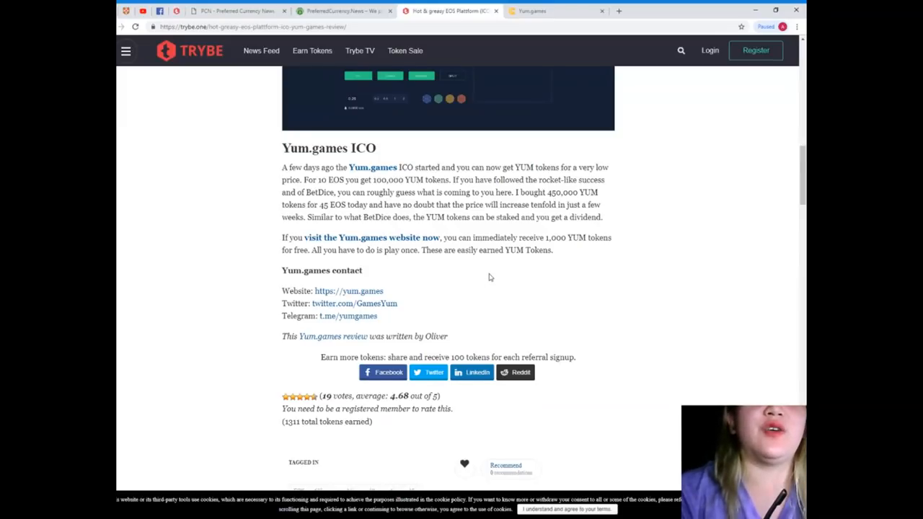
{"action": "scroll", "scroll_direction": "down", "scroll_amount": 3}
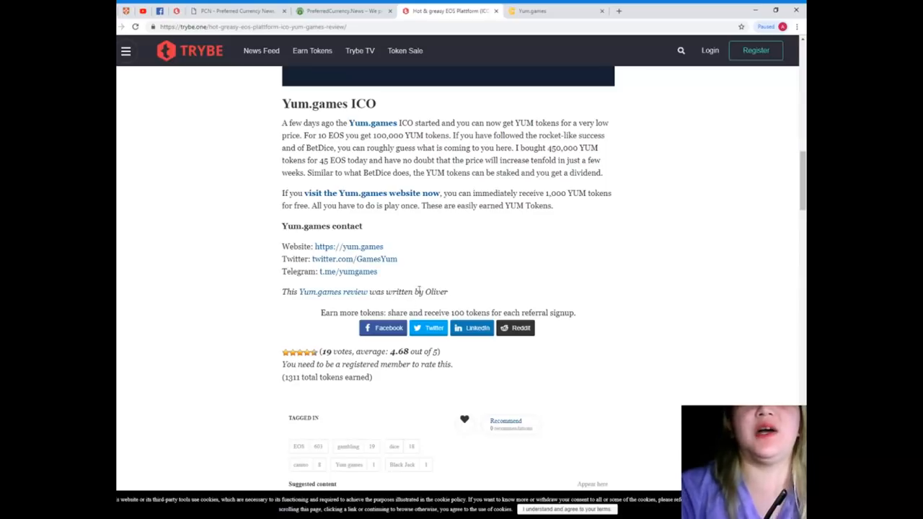
{"action": "scroll", "scroll_direction": "up", "scroll_amount": 3}
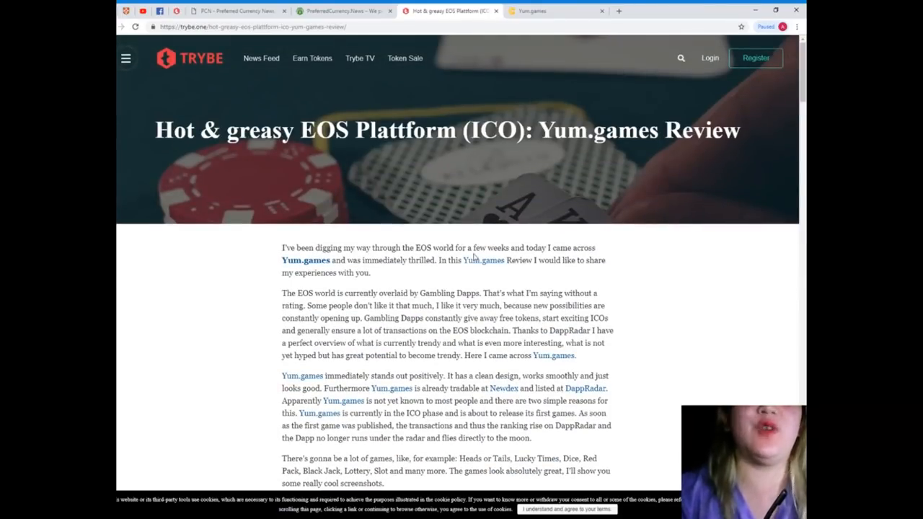
{"action": "mouse_move", "coordinate": [254, 44]}
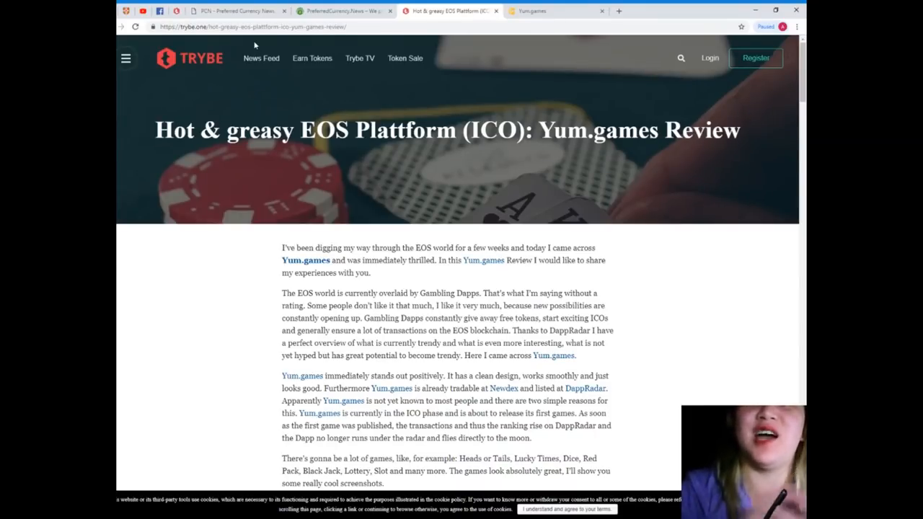
Step: Switch to the Yum.games site tab and browse the games lobby listing Heads or Tails, Dice and Black Jack
{"action": "left_click", "coordinate": [555, 10]}
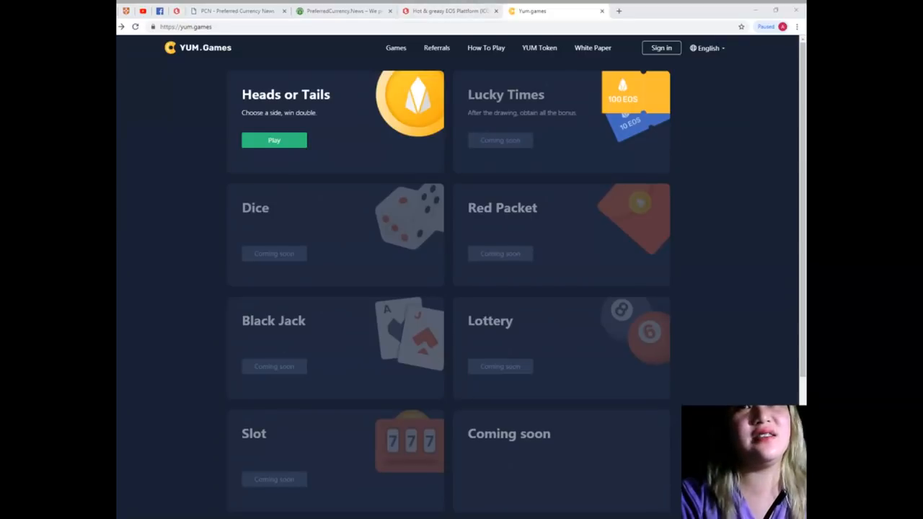
{"action": "scroll", "scroll_direction": "down", "scroll_amount": 3}
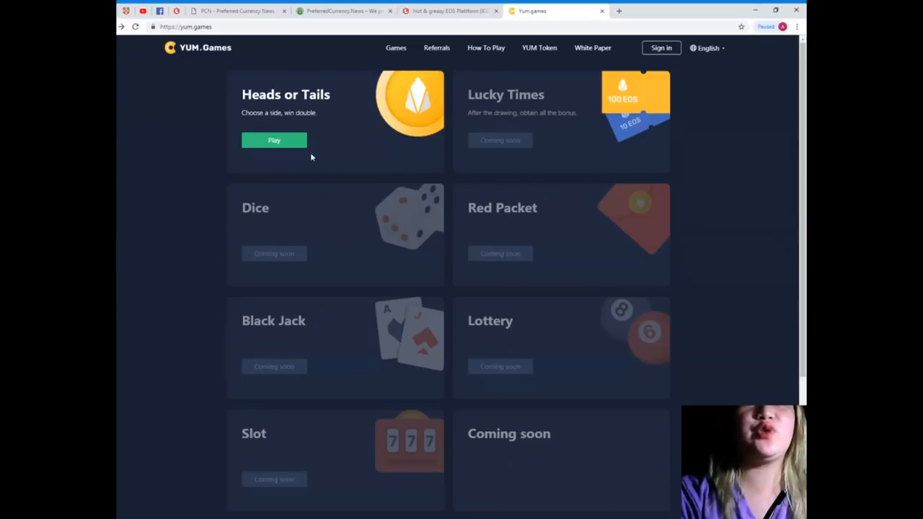
{"action": "mouse_move", "coordinate": [486, 47]}
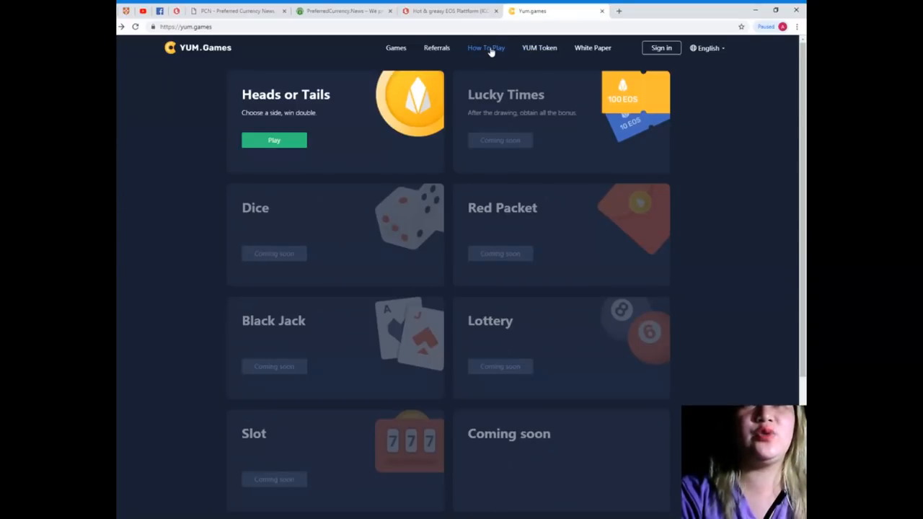
{"action": "left_click", "coordinate": [486, 48]}
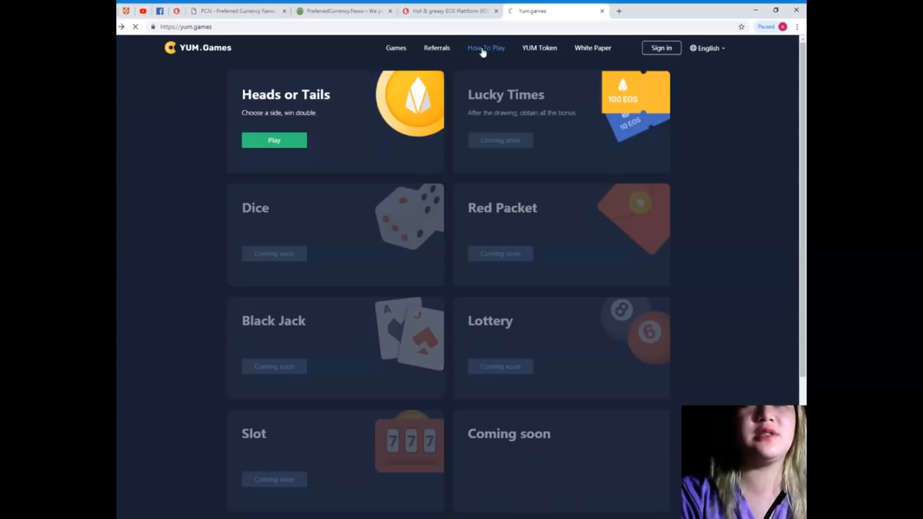
Step: View the How To Play guide with its STEP 1–4 instructions and Others section
{"action": "left_click", "coordinate": [486, 48]}
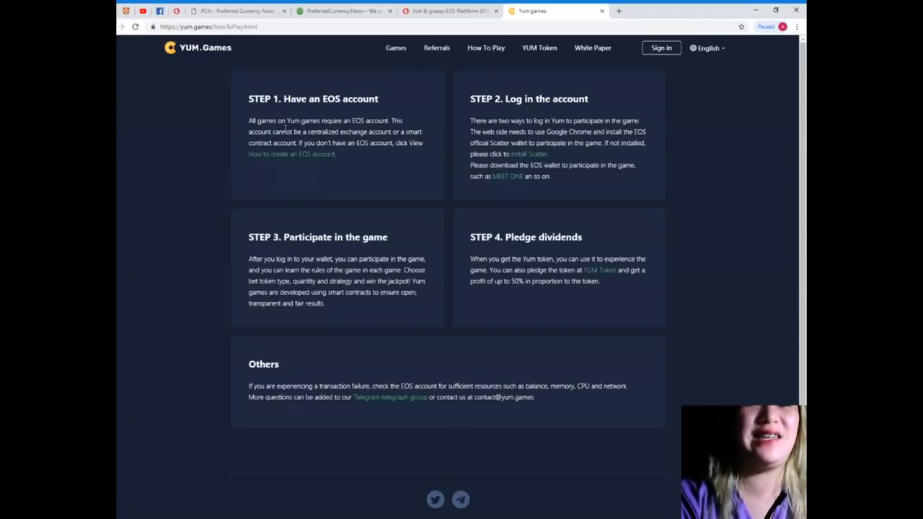
{"action": "mouse_move", "coordinate": [289, 162]}
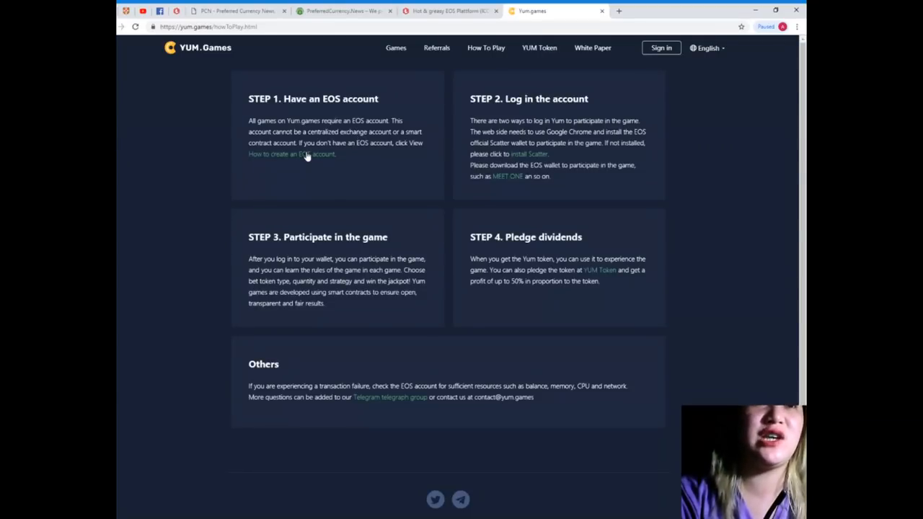
{"action": "mouse_move", "coordinate": [307, 170]}
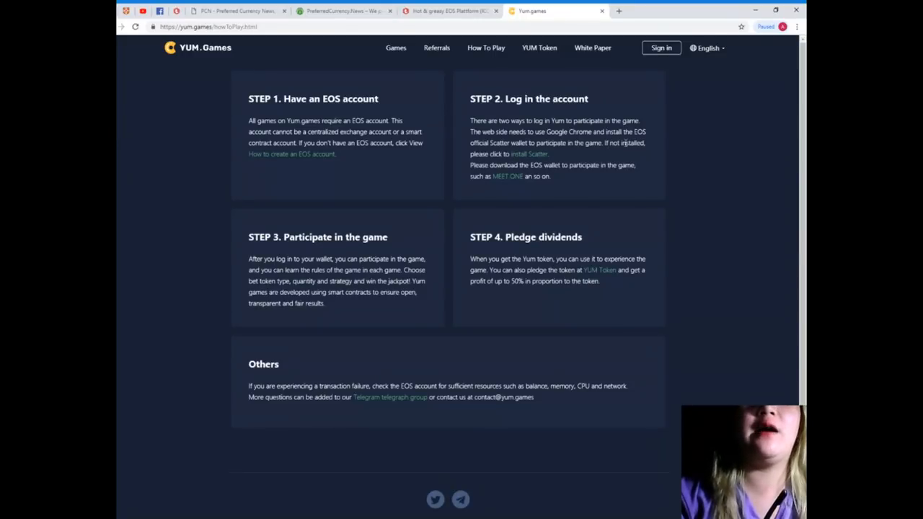
{"action": "mouse_move", "coordinate": [621, 156]}
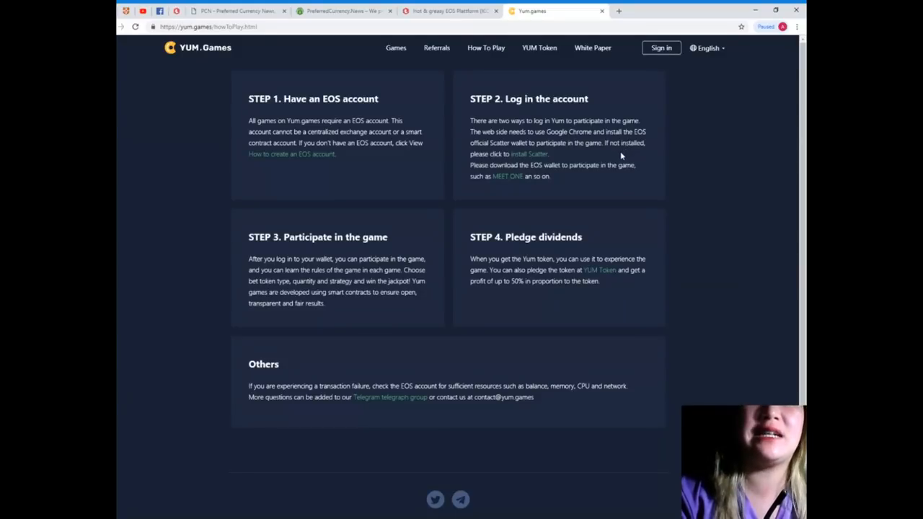
{"action": "mouse_move", "coordinate": [614, 164]}
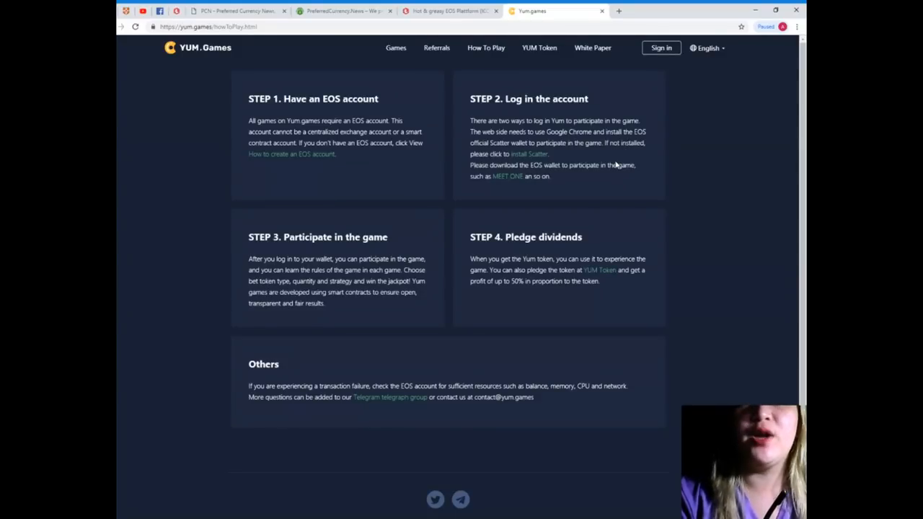
{"action": "mouse_move", "coordinate": [586, 179]}
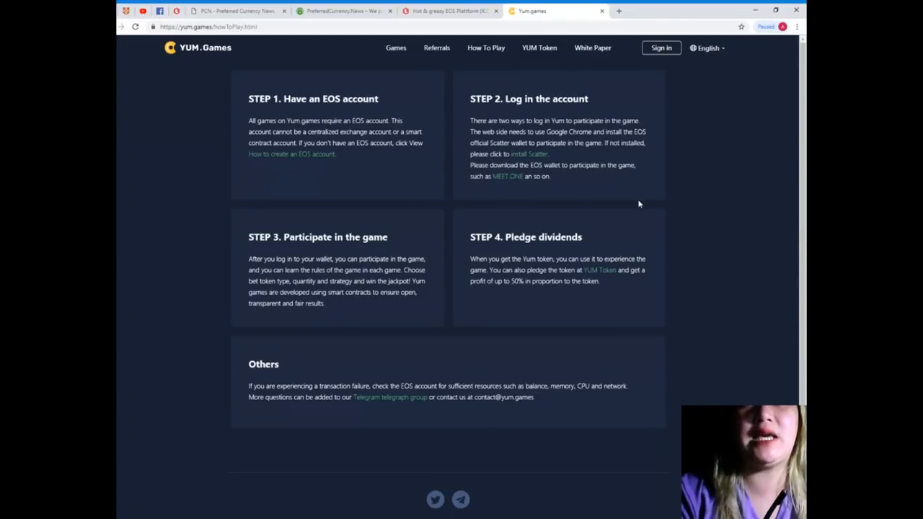
{"action": "mouse_move", "coordinate": [536, 187]}
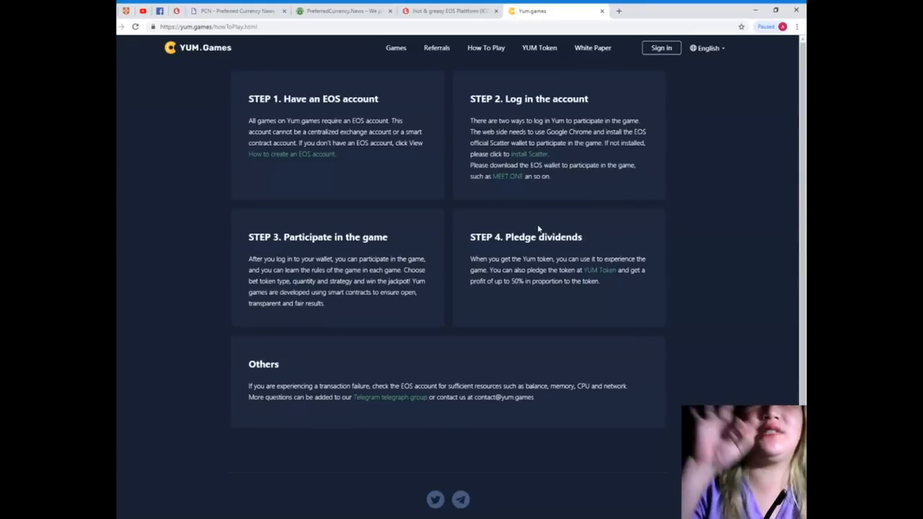
{"action": "mouse_move", "coordinate": [467, 282]}
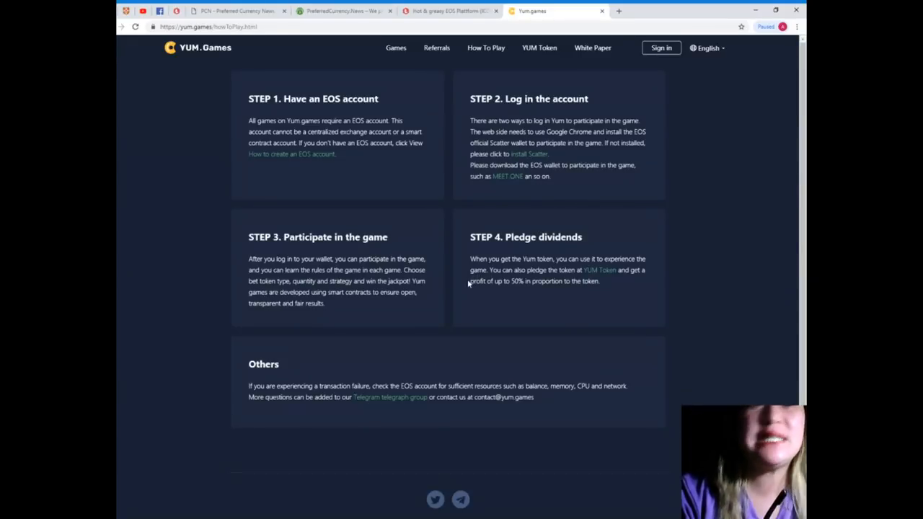
{"action": "mouse_move", "coordinate": [445, 274]}
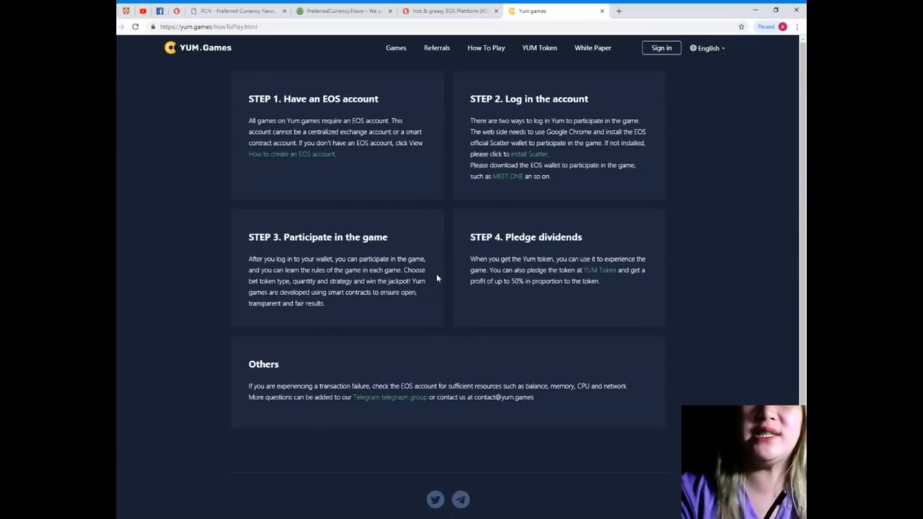
{"action": "mouse_move", "coordinate": [435, 291]}
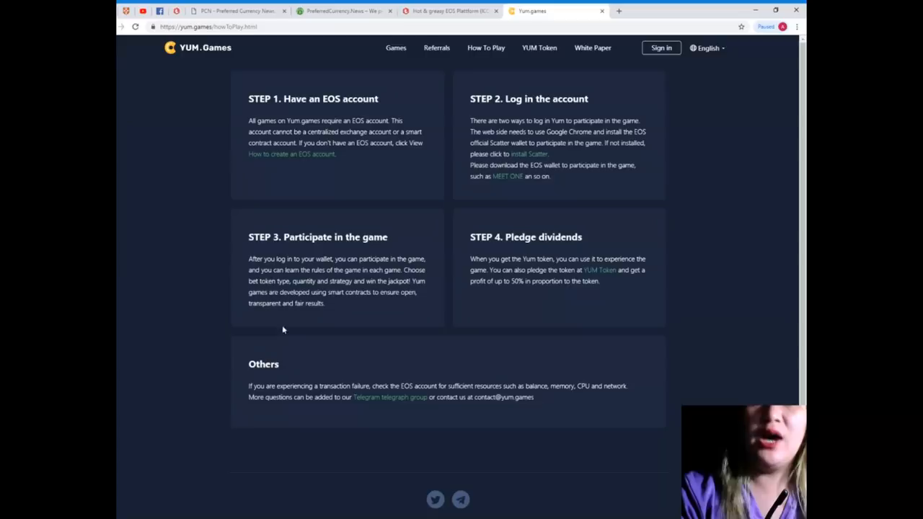
{"action": "mouse_move", "coordinate": [781, 389]}
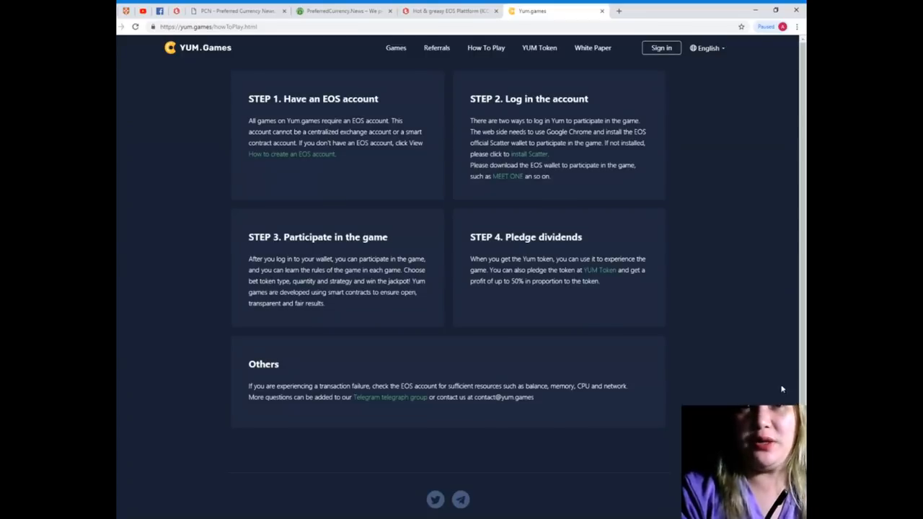
{"action": "mouse_move", "coordinate": [752, 380]}
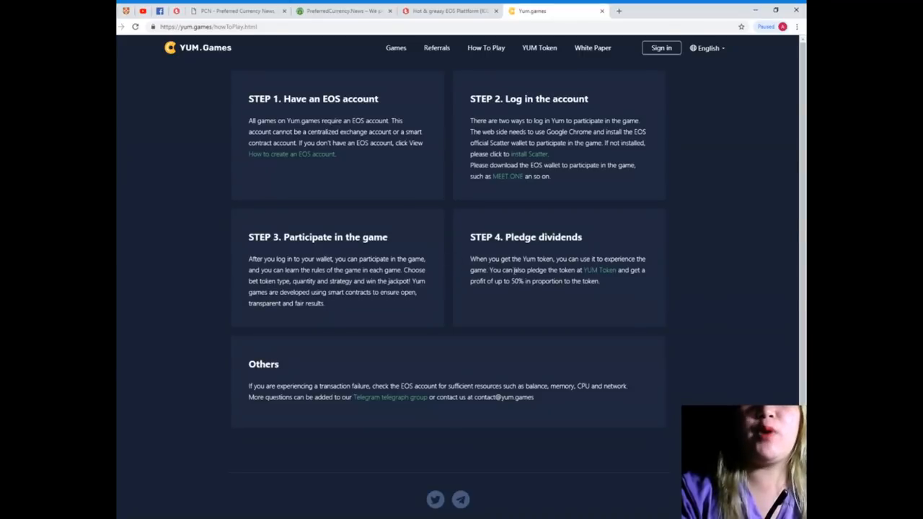
{"action": "mouse_move", "coordinate": [521, 281]}
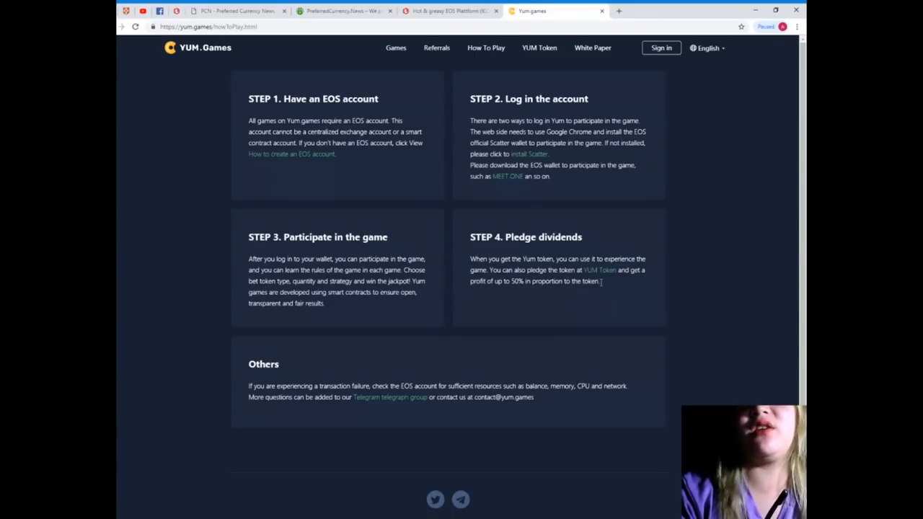
{"action": "mouse_move", "coordinate": [525, 293]}
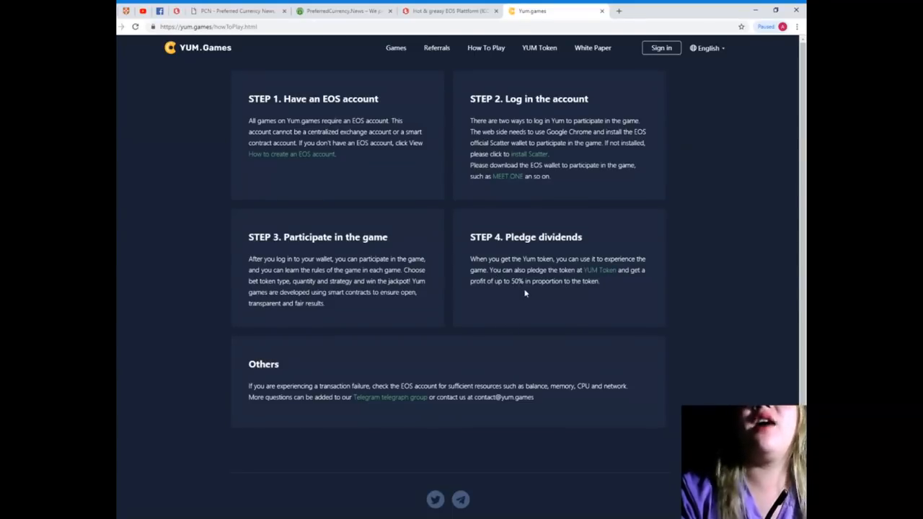
{"action": "mouse_move", "coordinate": [403, 330]}
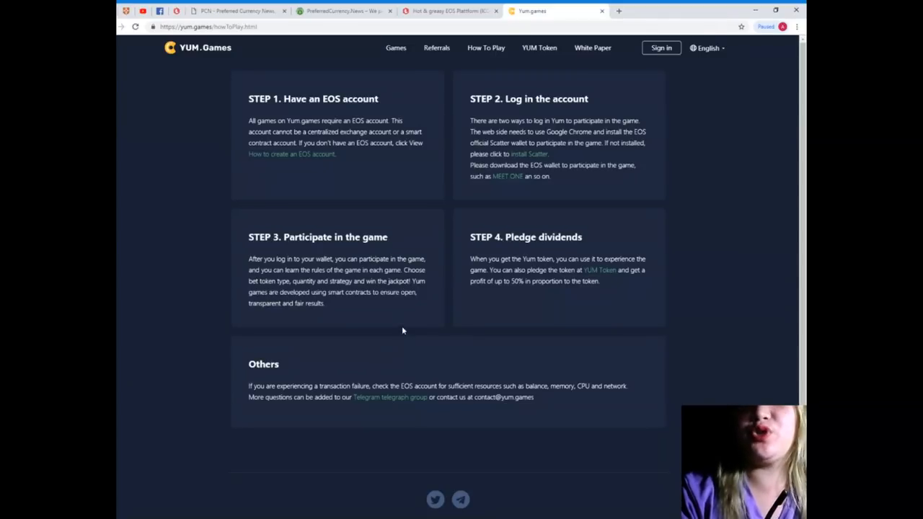
{"action": "scroll", "scroll_direction": "down", "scroll_amount": 3}
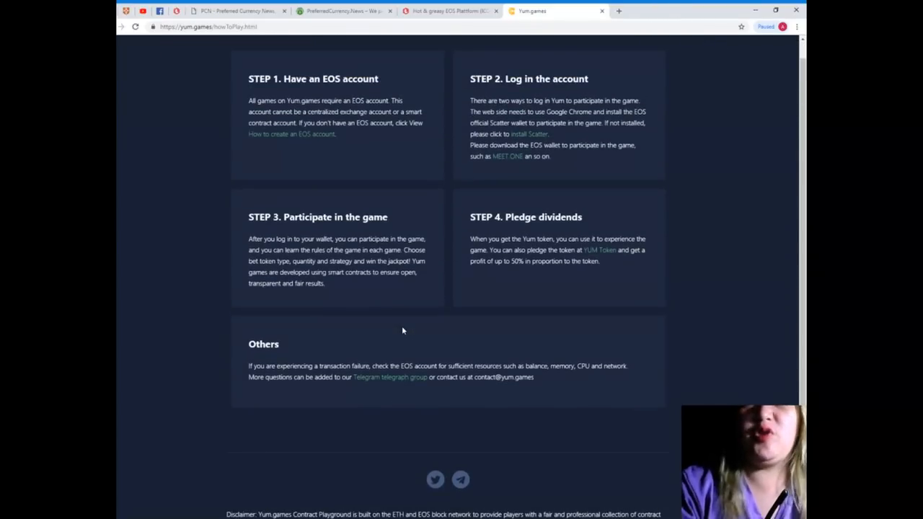
{"action": "scroll", "scroll_direction": "down", "scroll_amount": 3}
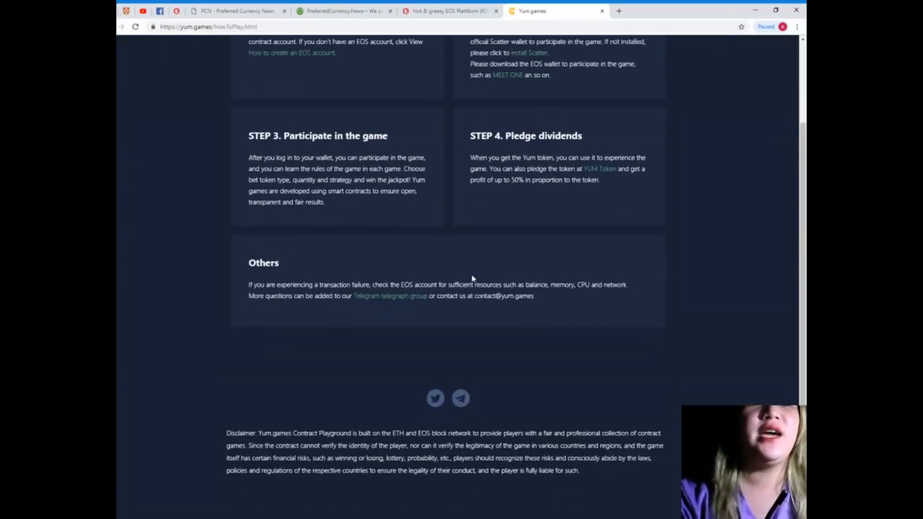
{"action": "scroll", "scroll_direction": "down", "scroll_amount": 3}
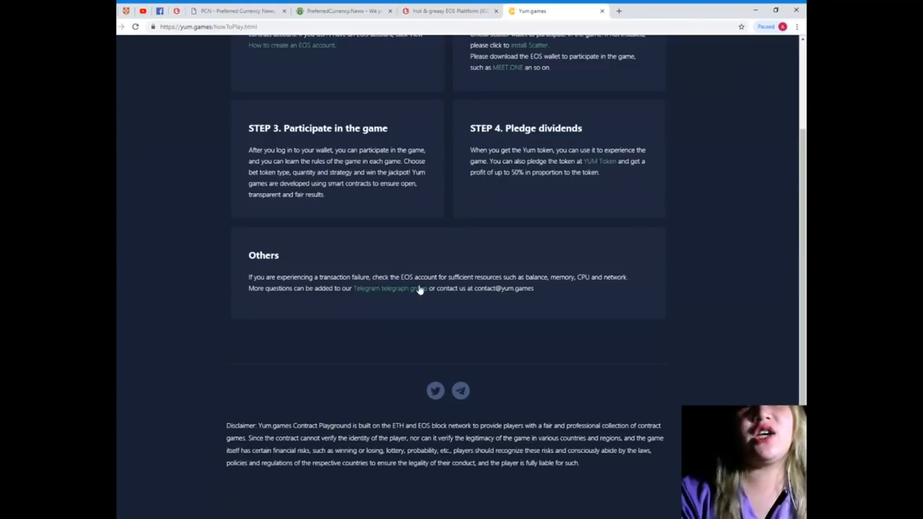
{"action": "mouse_move", "coordinate": [504, 306]}
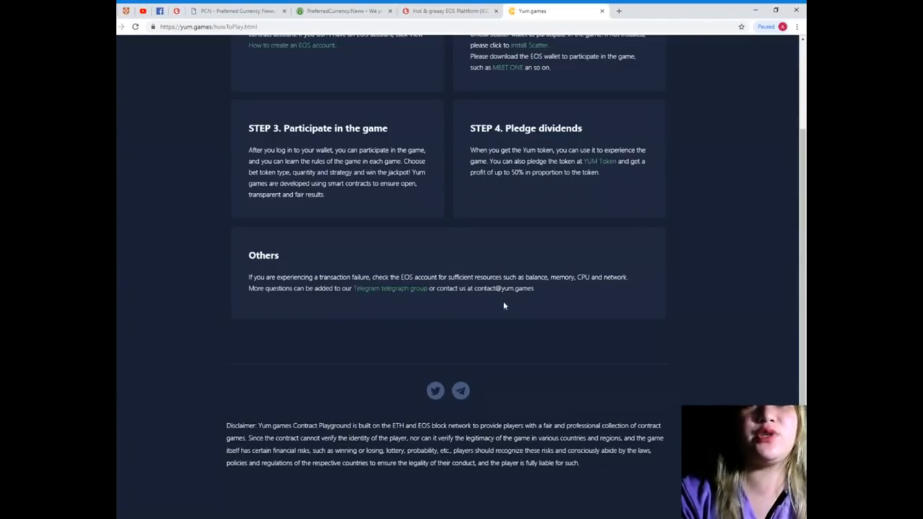
{"action": "mouse_move", "coordinate": [603, 339]}
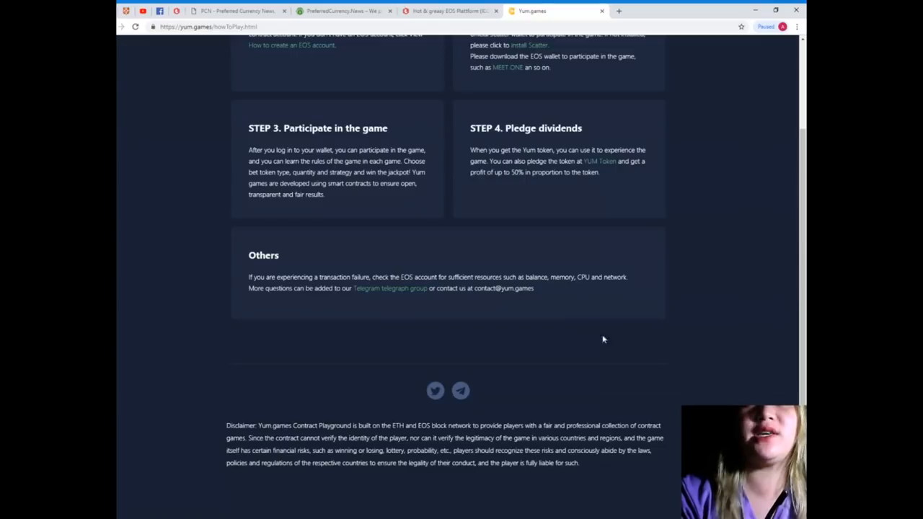
{"action": "mouse_move", "coordinate": [326, 303]}
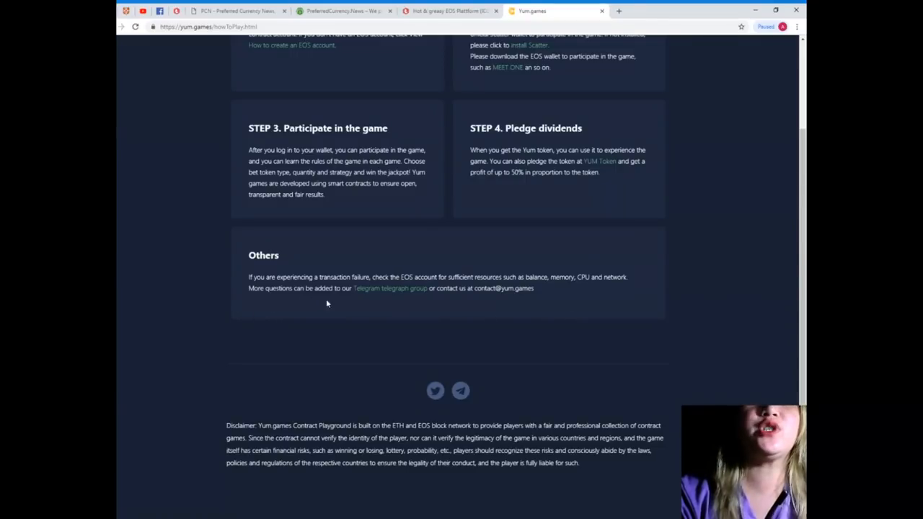
{"action": "mouse_move", "coordinate": [465, 305]}
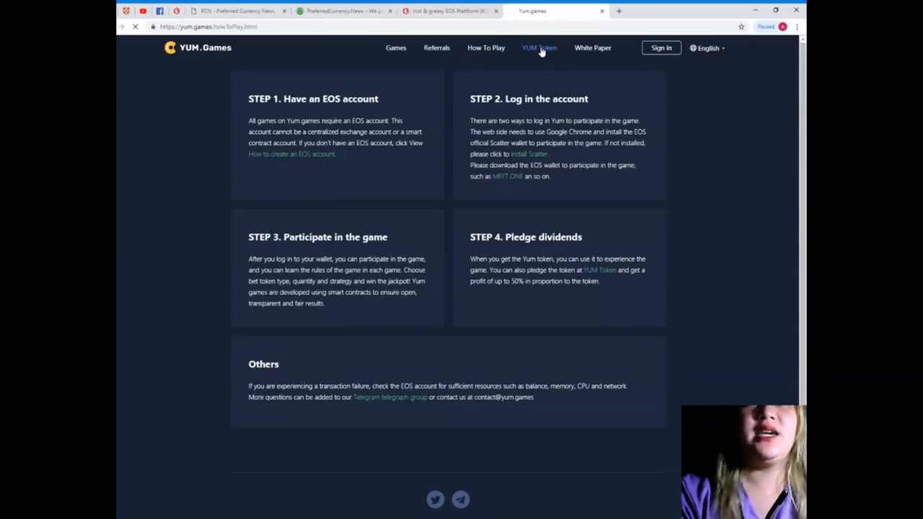
Step: View the YUM Token page with token redemption, dividend totals and pledge sections
{"action": "left_click", "coordinate": [539, 48]}
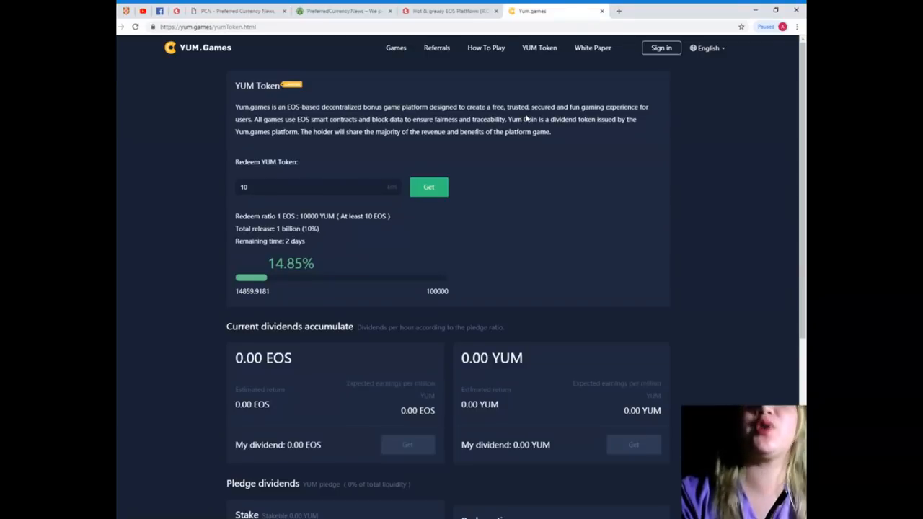
{"action": "mouse_move", "coordinate": [425, 326]}
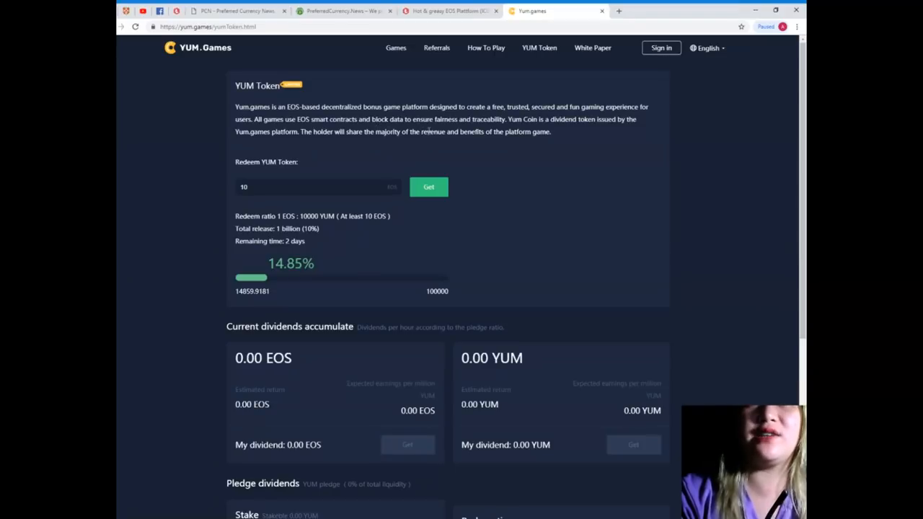
{"action": "mouse_move", "coordinate": [501, 140]}
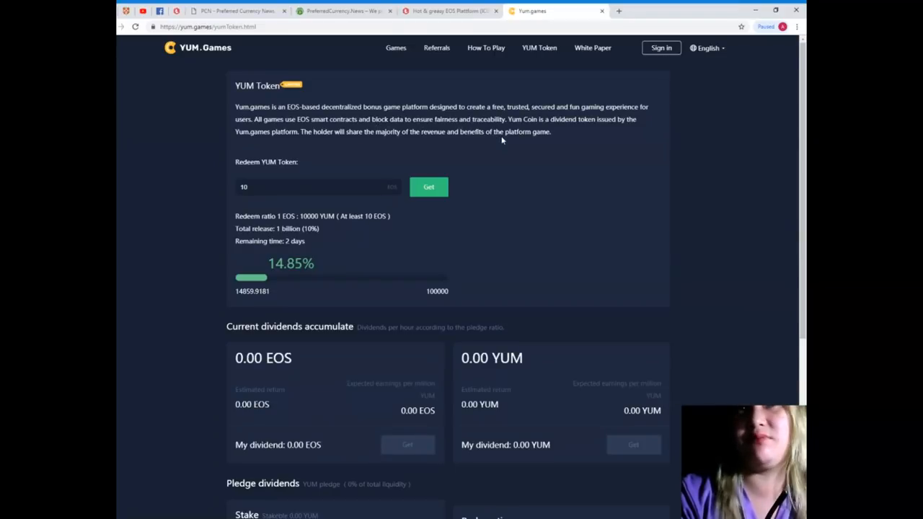
{"action": "mouse_move", "coordinate": [559, 130]}
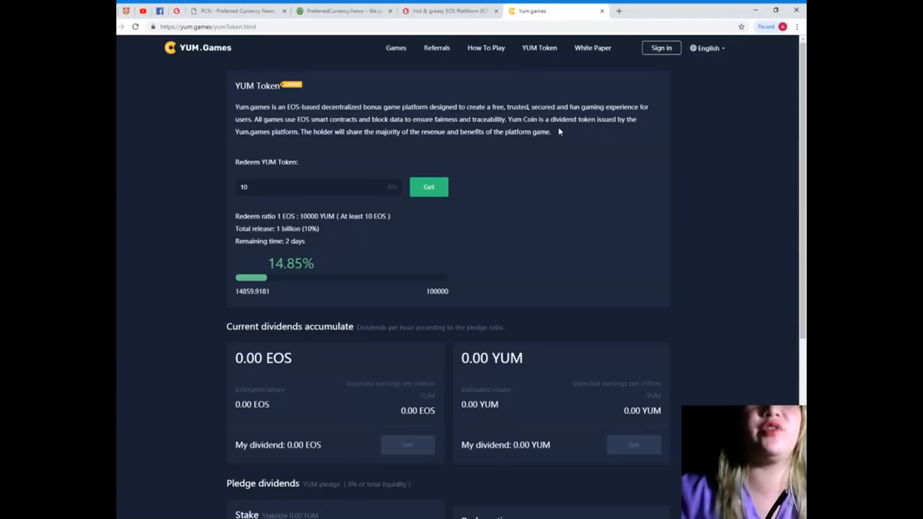
{"action": "scroll", "scroll_direction": "down", "scroll_amount": 3}
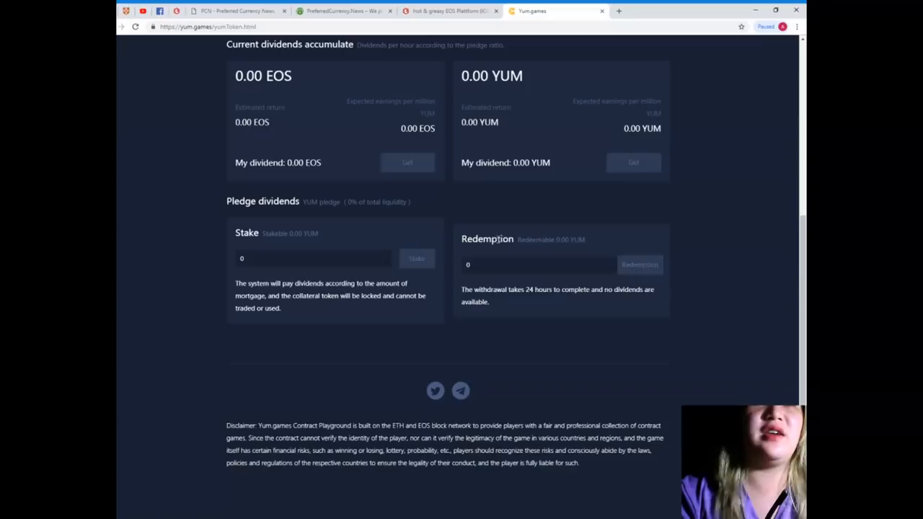
{"action": "mouse_move", "coordinate": [344, 189]}
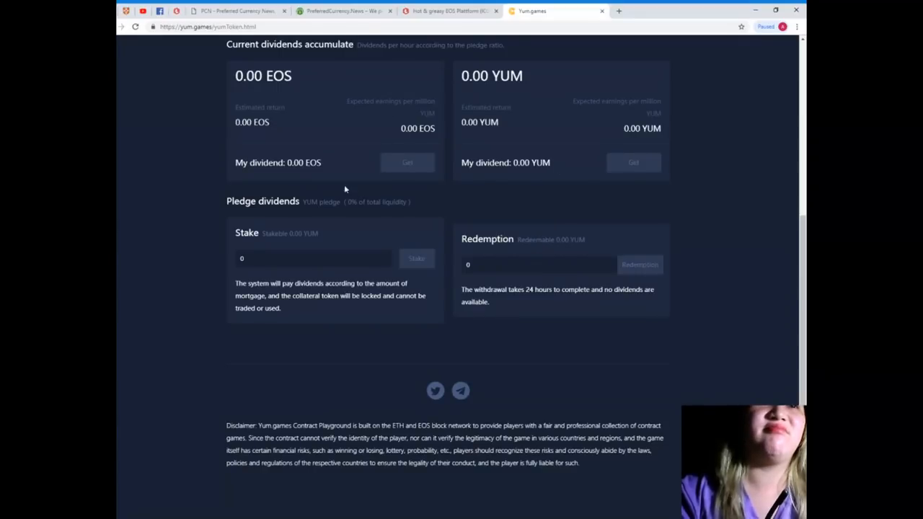
{"action": "scroll", "scroll_direction": "up", "scroll_amount": 3}
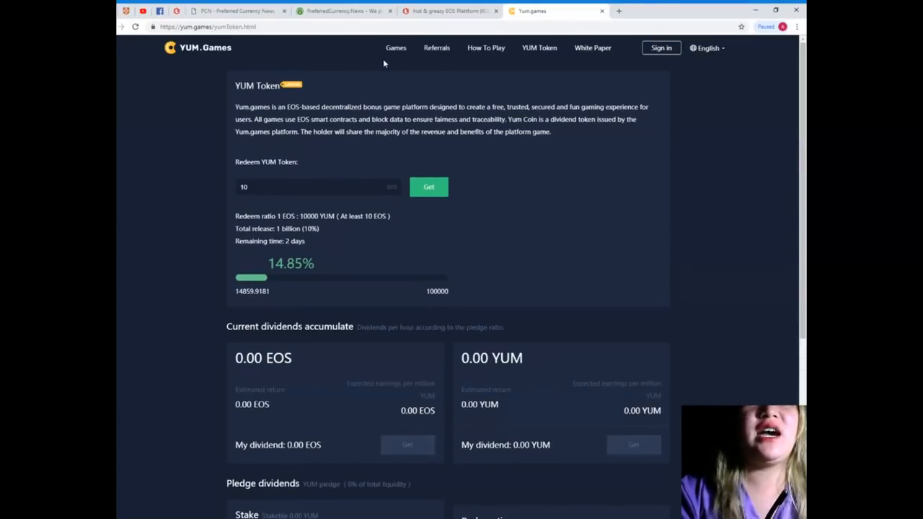
Step: Return to the Games lobby and browse the grid with Heads or Tails playable and others coming soon
{"action": "left_click", "coordinate": [395, 47]}
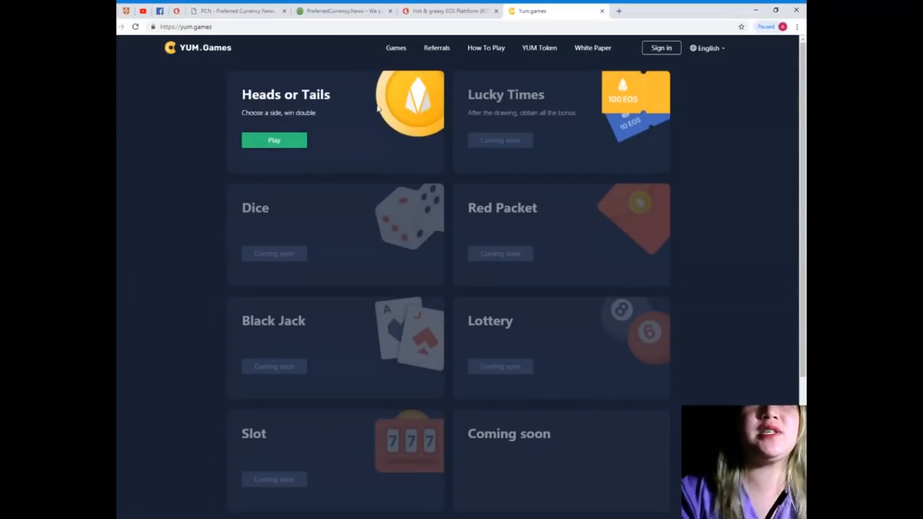
{"action": "scroll", "scroll_direction": "down", "scroll_amount": 3}
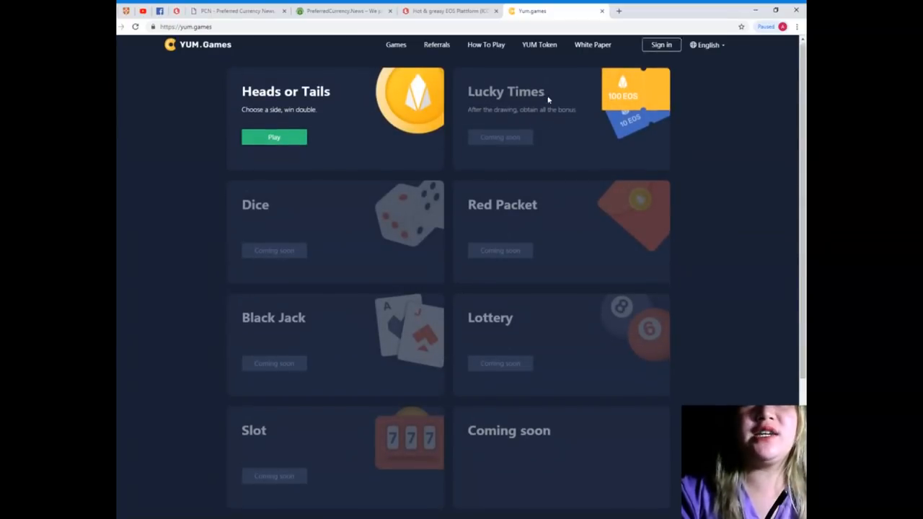
{"action": "scroll", "scroll_direction": "down", "scroll_amount": 3}
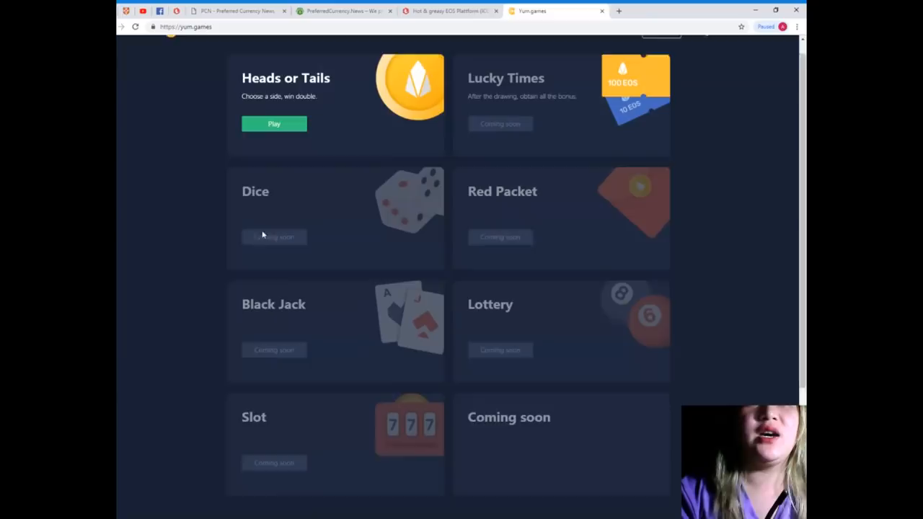
{"action": "scroll", "scroll_direction": "down", "scroll_amount": 3}
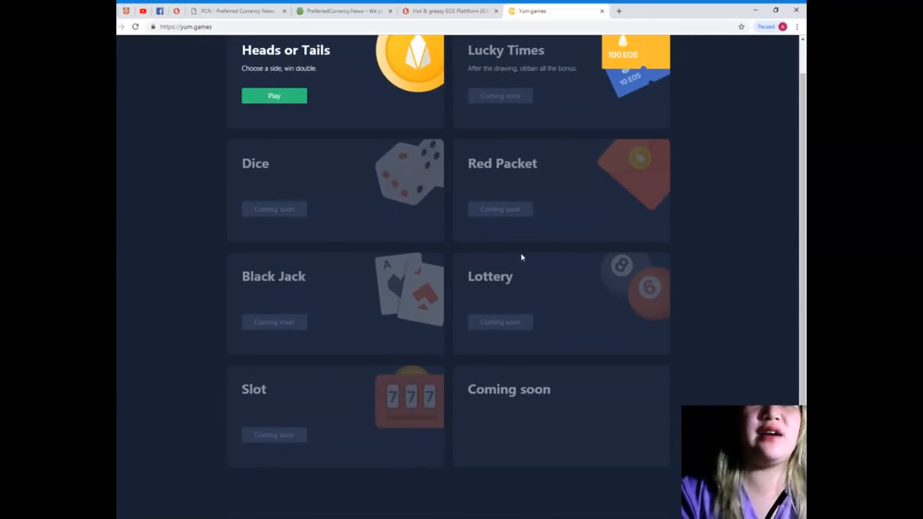
{"action": "scroll", "scroll_direction": "down", "scroll_amount": 3}
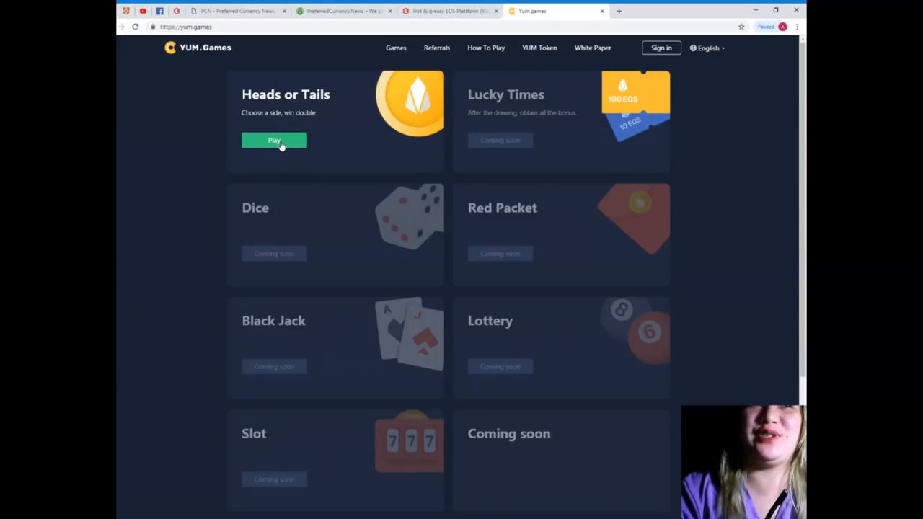
Step: View the Heads or Tails game page with its 1.96X payout, then switch to the Trybe review tab
{"action": "left_click", "coordinate": [274, 140]}
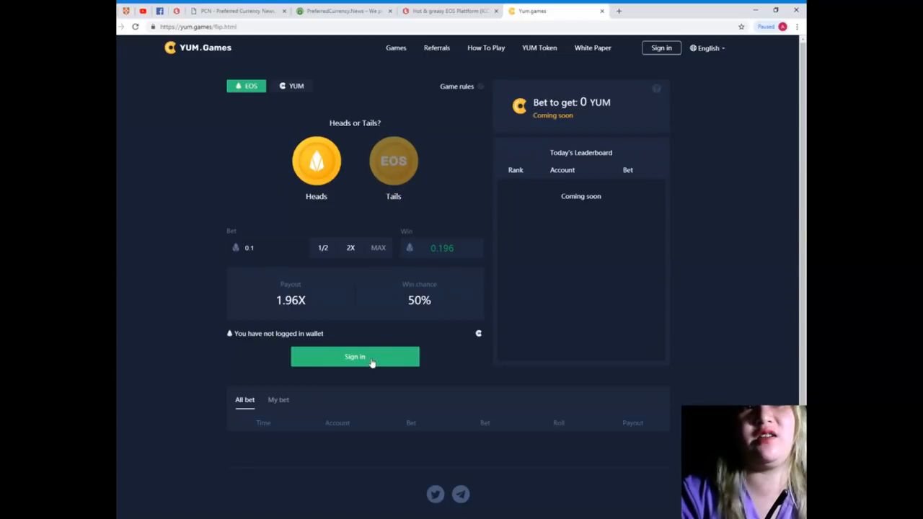
{"action": "mouse_move", "coordinate": [374, 355]}
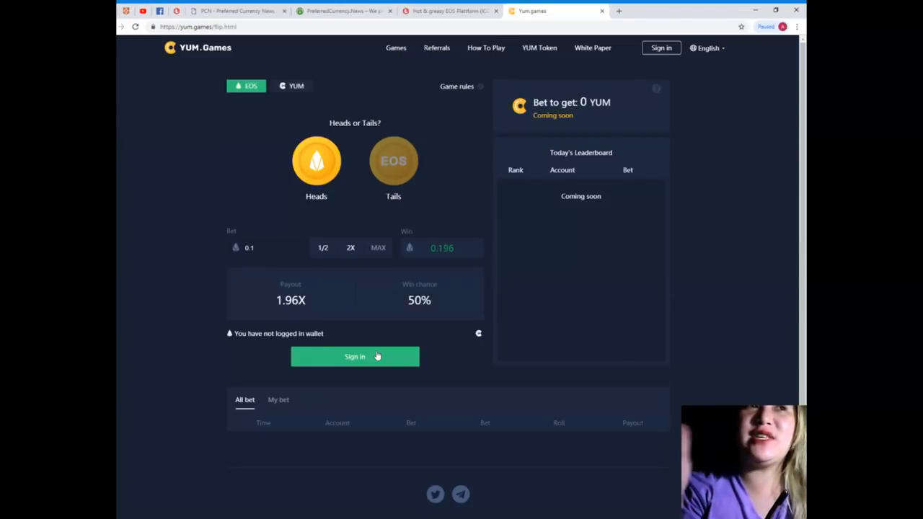
{"action": "mouse_move", "coordinate": [402, 261]}
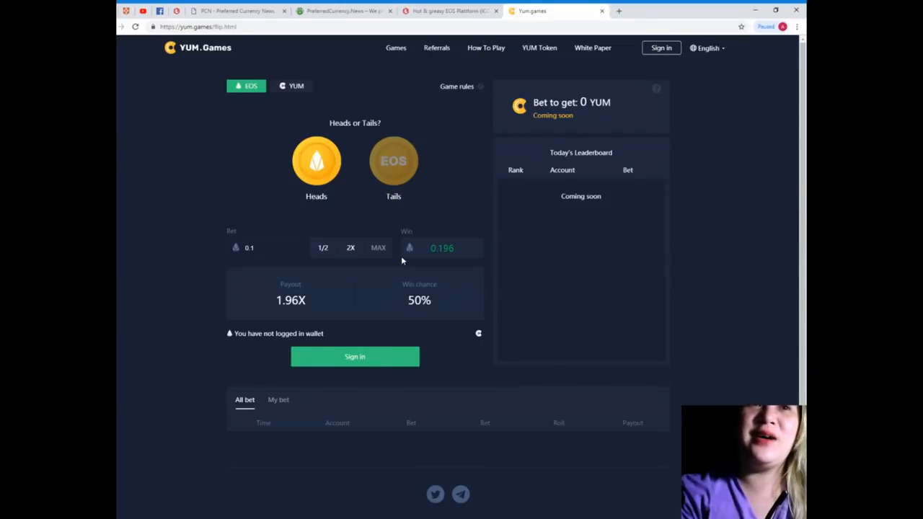
{"action": "mouse_move", "coordinate": [245, 162]}
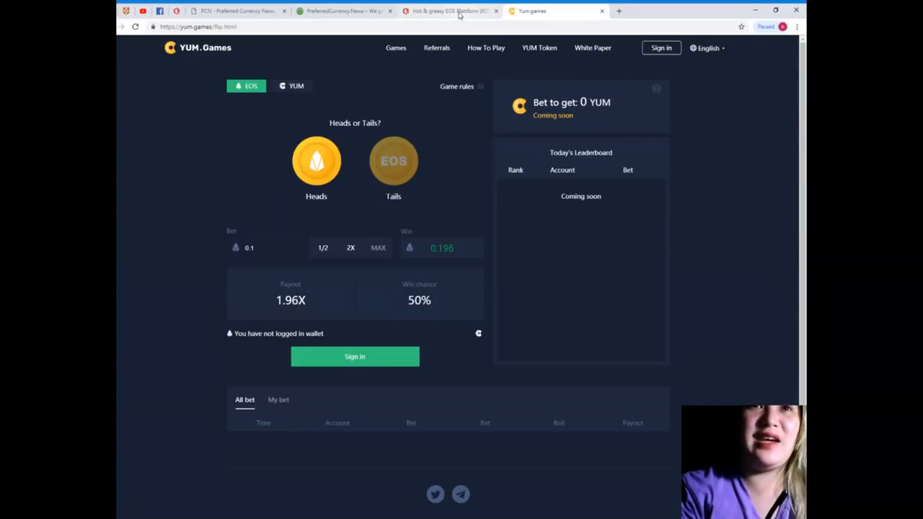
{"action": "left_click", "coordinate": [447, 12]}
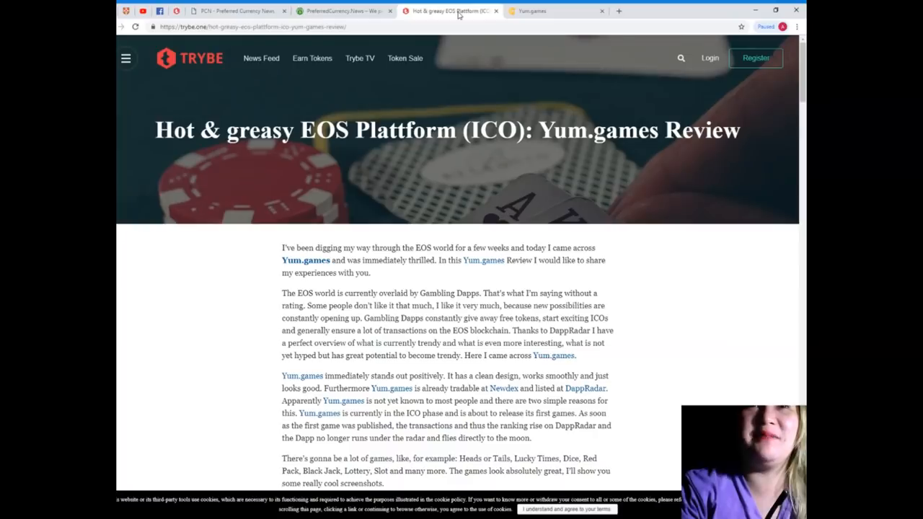
Step: Finish reading the Trybe review, then switch to the PreferredCurrency.News tab
{"action": "scroll", "scroll_direction": "down", "scroll_amount": 3}
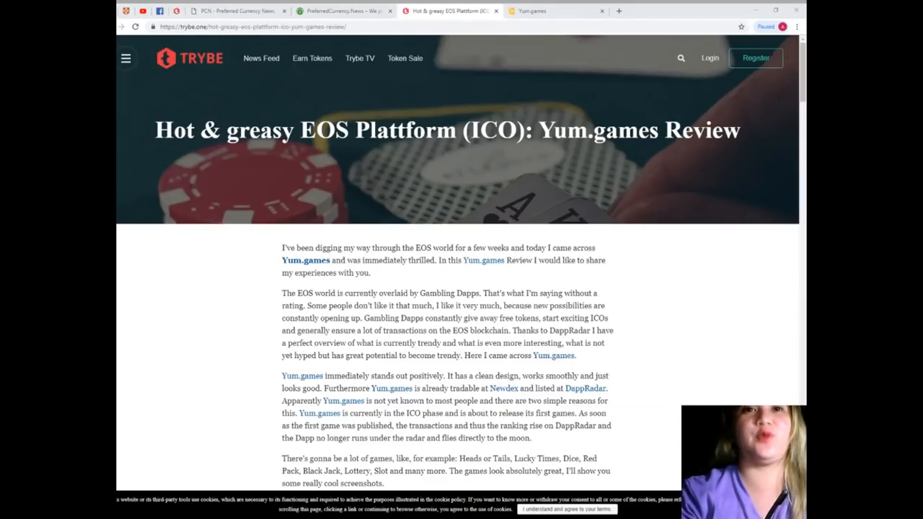
{"action": "left_click", "coordinate": [344, 10]}
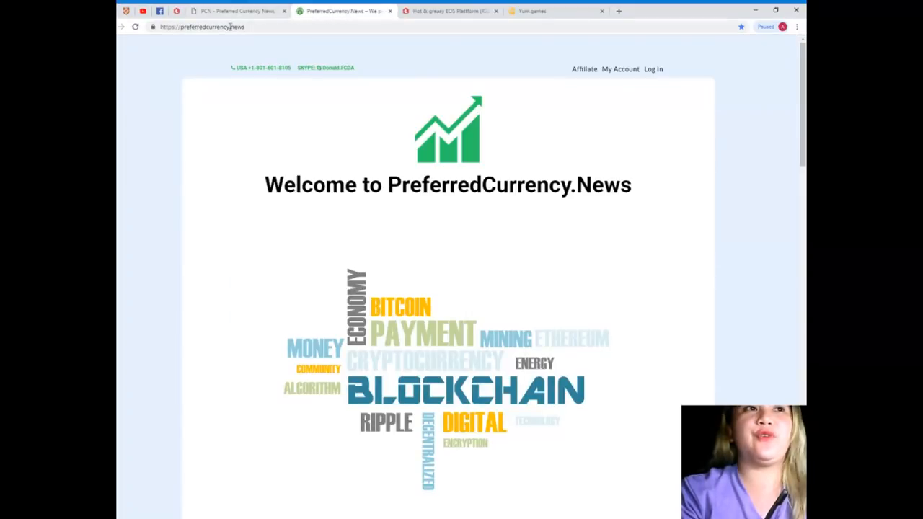
Step: Move down the homepage to the Subscribe Now section with PayPal and Coinbase payment options
{"action": "scroll", "scroll_direction": "down", "scroll_amount": 3}
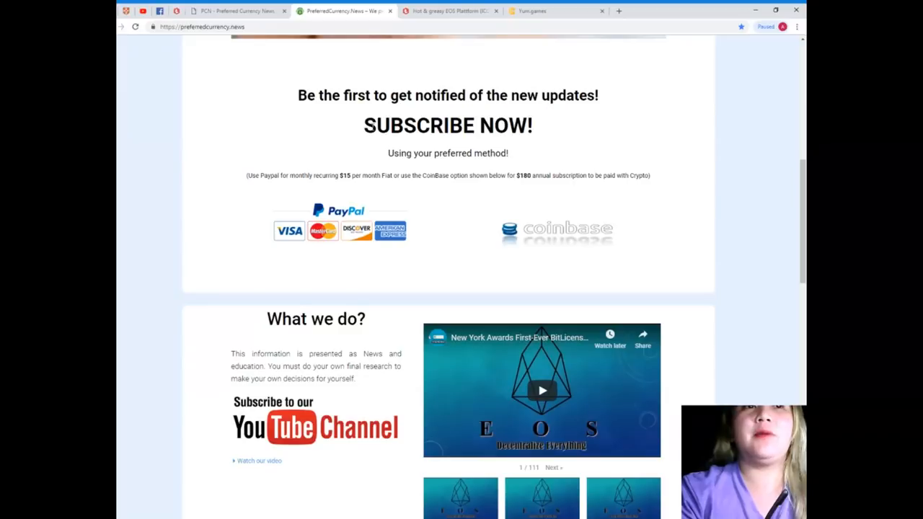
{"action": "scroll", "scroll_direction": "down", "scroll_amount": 3}
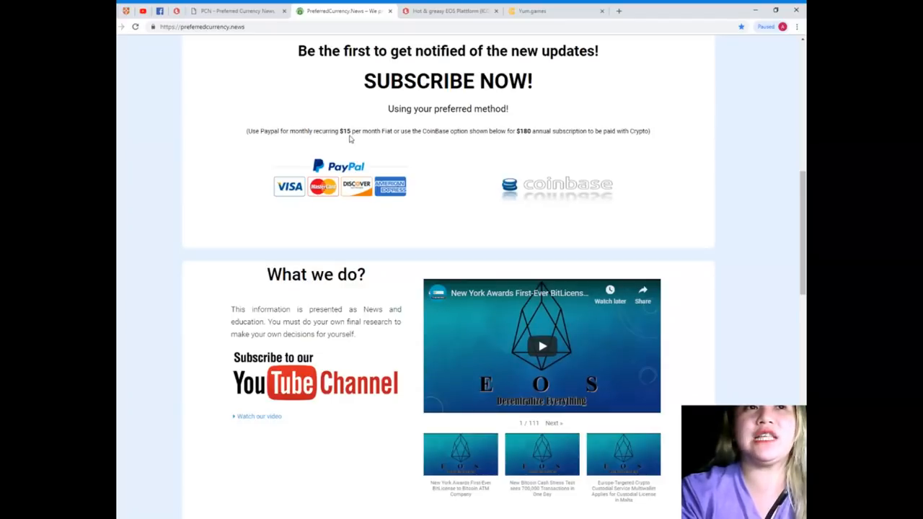
{"action": "mouse_move", "coordinate": [403, 142]}
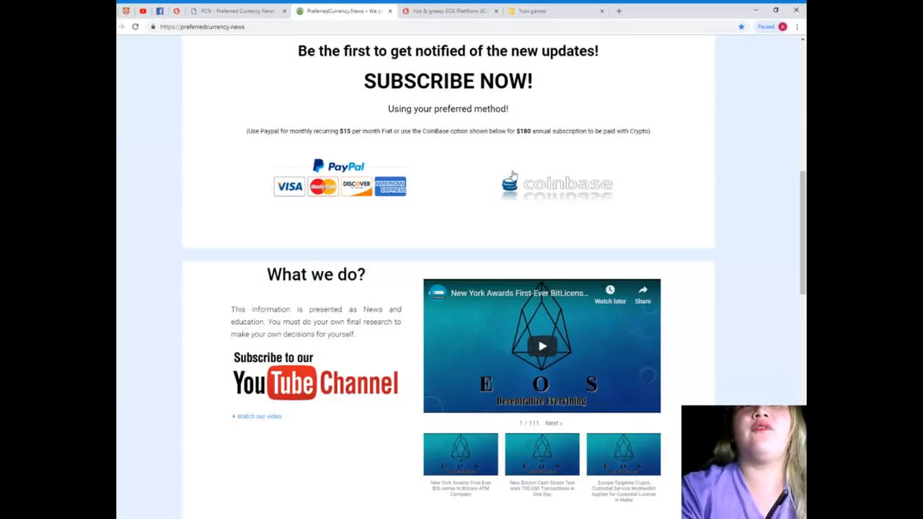
{"action": "mouse_move", "coordinate": [548, 156]}
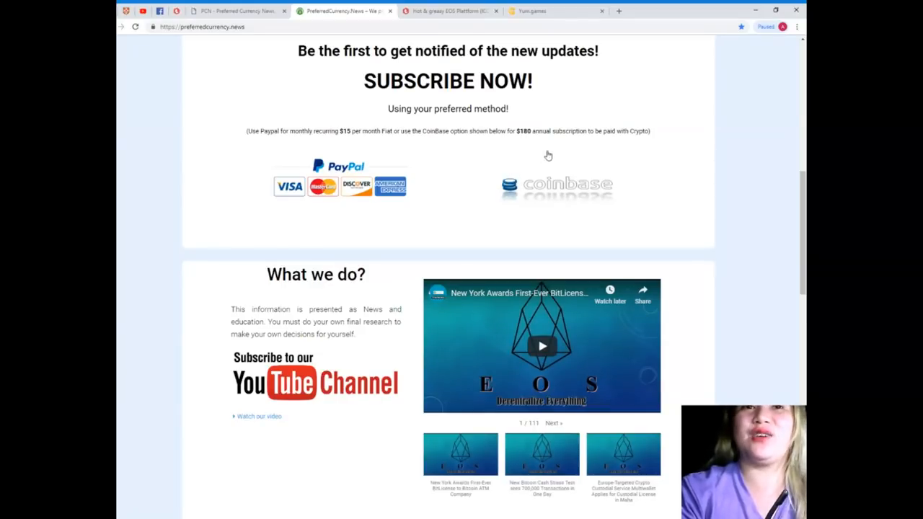
{"action": "mouse_move", "coordinate": [606, 153]}
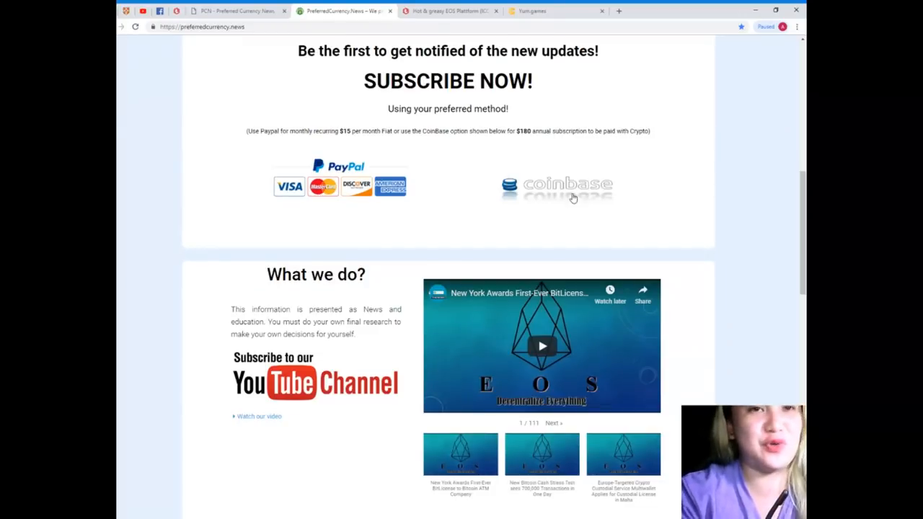
{"action": "scroll", "scroll_direction": "down", "scroll_amount": 3}
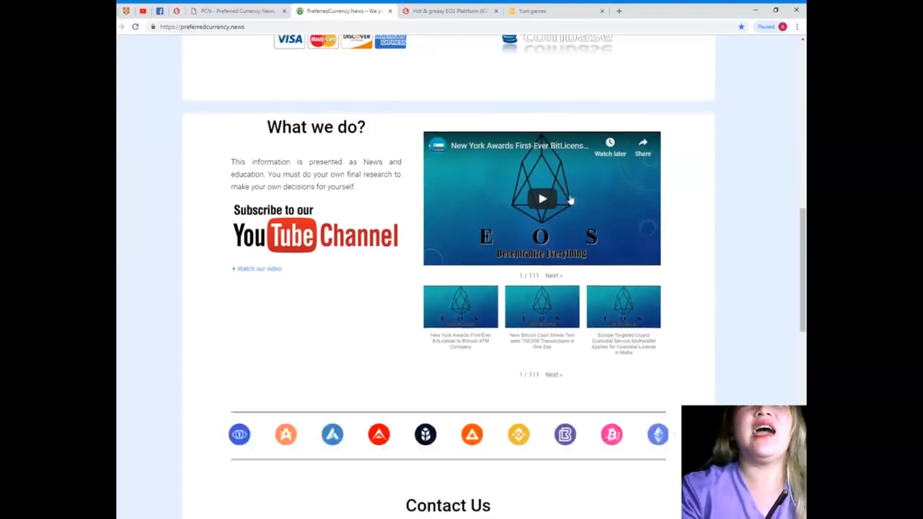
{"action": "scroll", "scroll_direction": "down", "scroll_amount": 3}
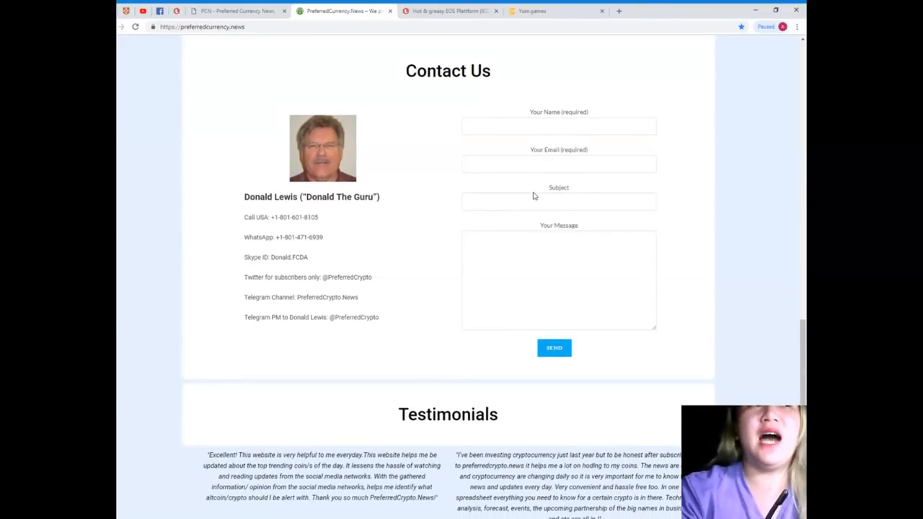
{"action": "mouse_move", "coordinate": [274, 113]}
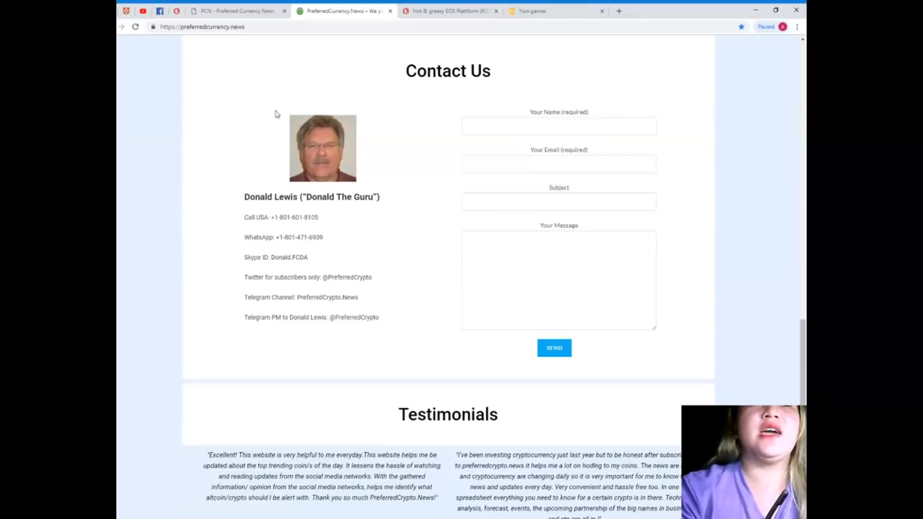
Step: Read the Contact Us details and message form, then return to the top of the homepage
{"action": "left_click_drag", "start_coordinate": [245, 196], "coordinate": [378, 317]}
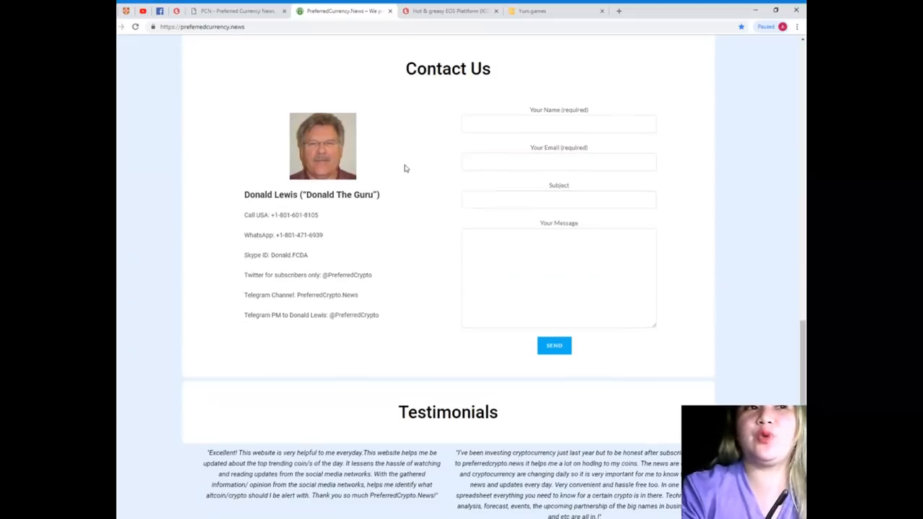
{"action": "scroll", "scroll_direction": "down", "scroll_amount": 3}
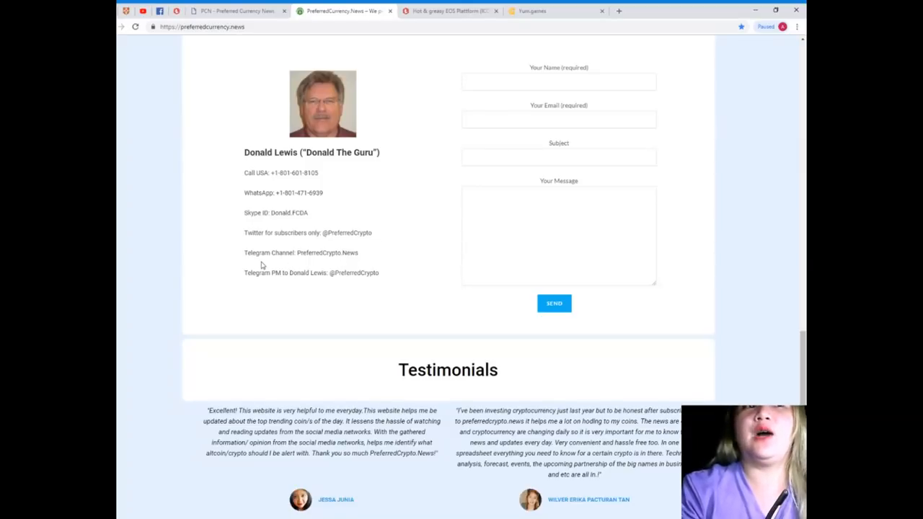
{"action": "mouse_move", "coordinate": [317, 263]}
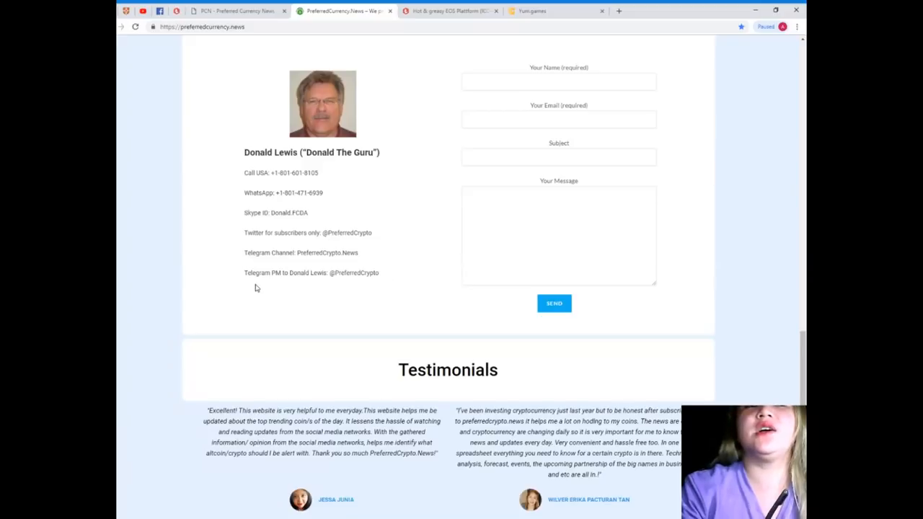
{"action": "mouse_move", "coordinate": [306, 286]}
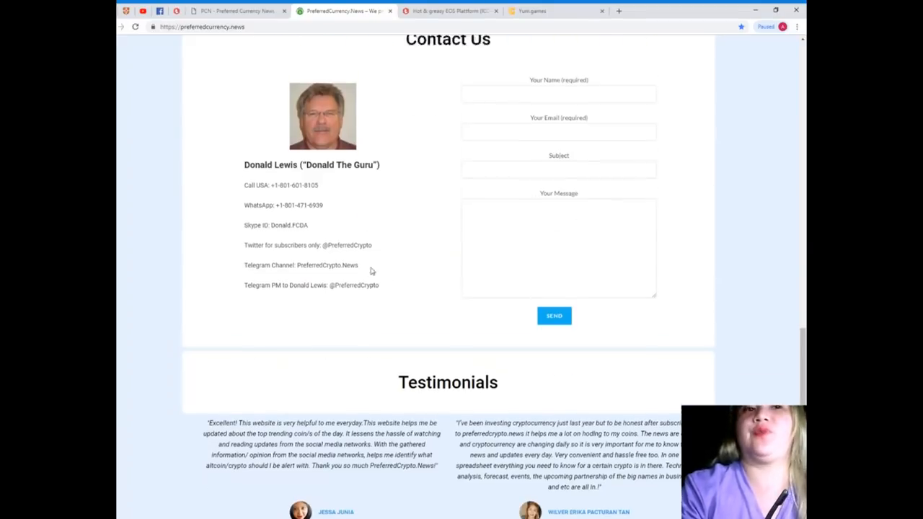
{"action": "scroll", "scroll_direction": "up", "scroll_amount": 3}
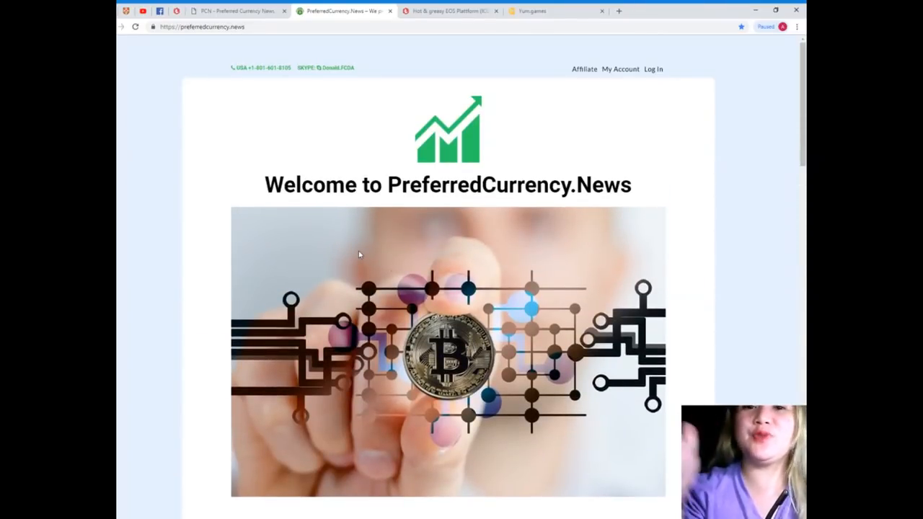
{"action": "mouse_move", "coordinate": [555, 104]}
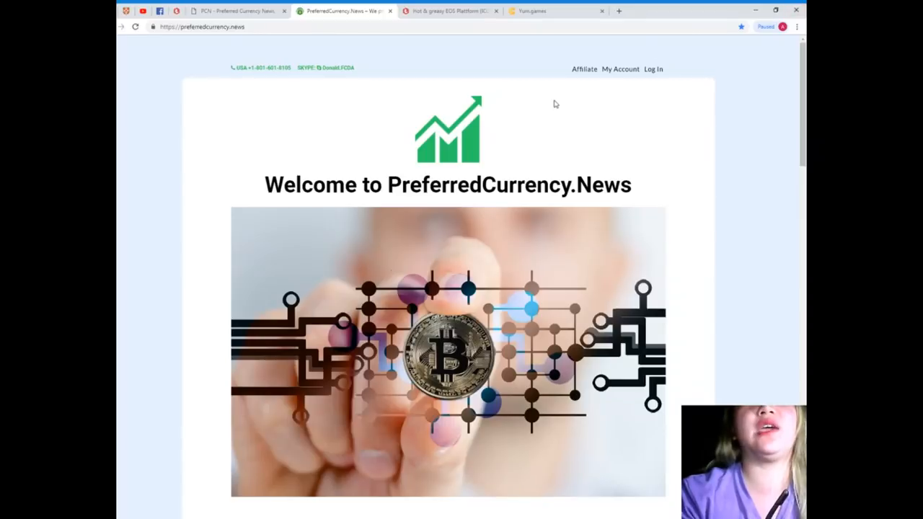
{"action": "mouse_move", "coordinate": [584, 69]}
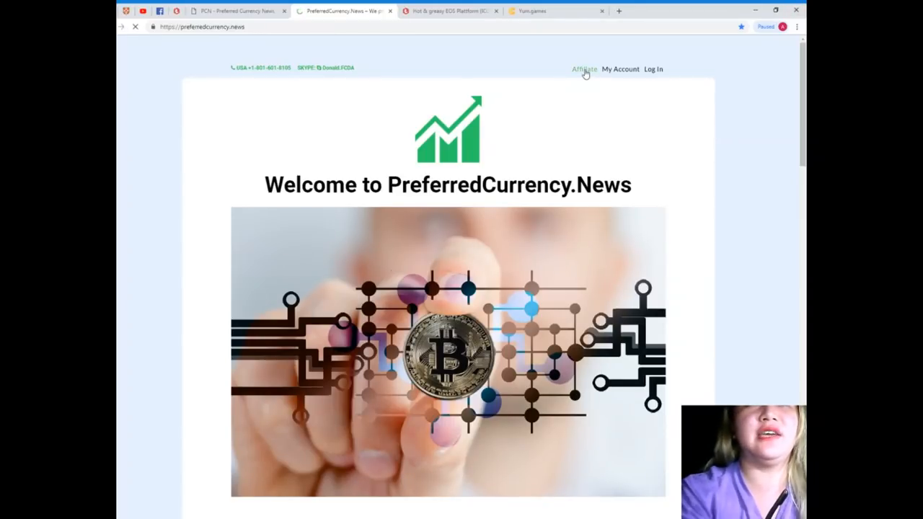
Step: Go to the Affiliate Home page explaining affiliate login and registration
{"action": "left_click", "coordinate": [582, 69]}
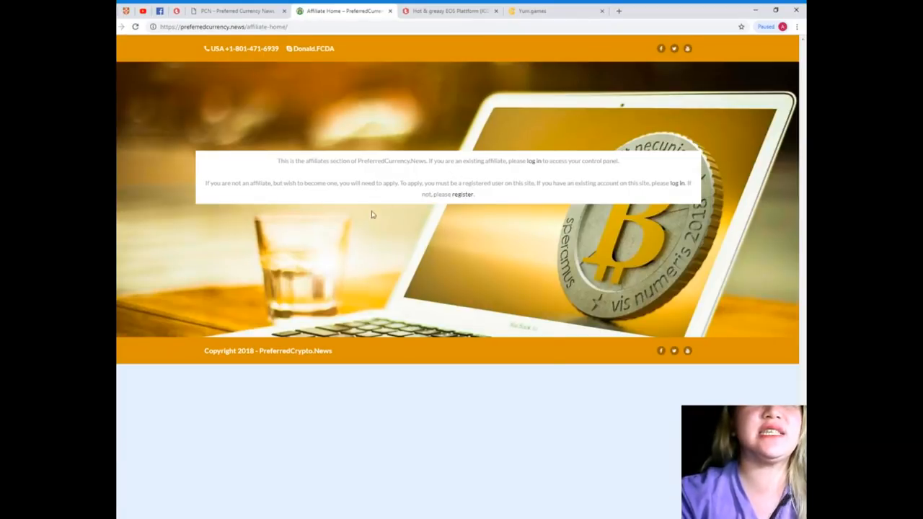
{"action": "mouse_move", "coordinate": [364, 179]}
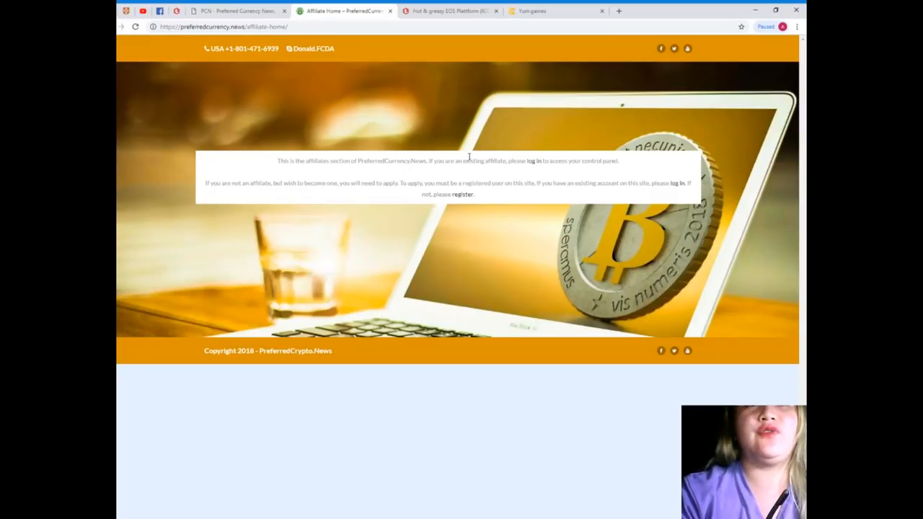
{"action": "mouse_move", "coordinate": [555, 173]}
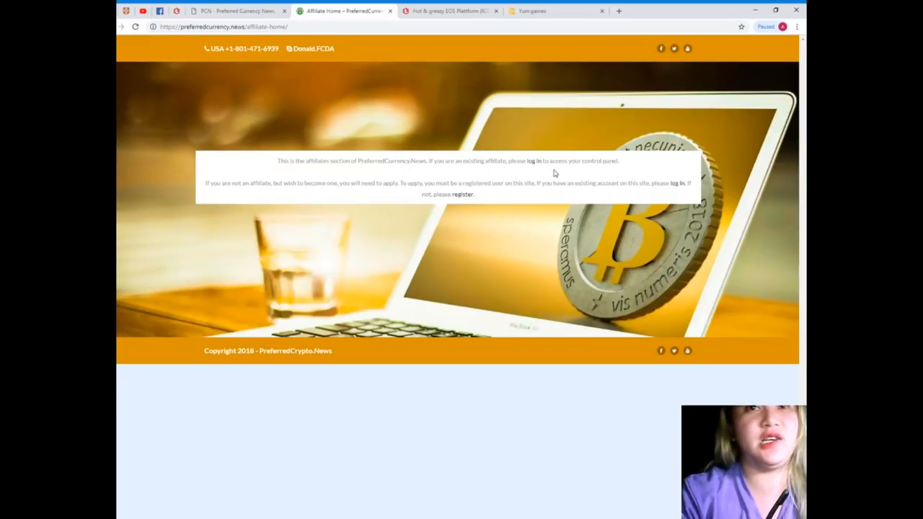
{"action": "mouse_move", "coordinate": [193, 215]}
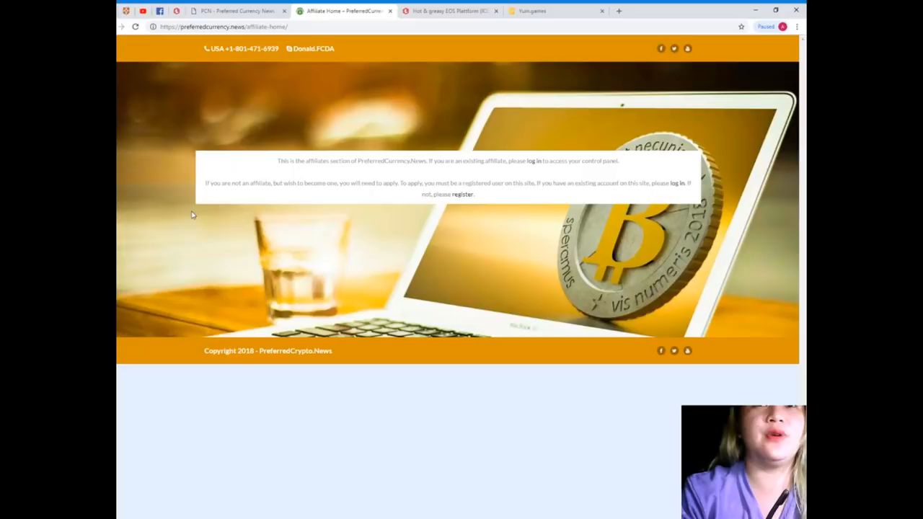
{"action": "mouse_move", "coordinate": [268, 198]}
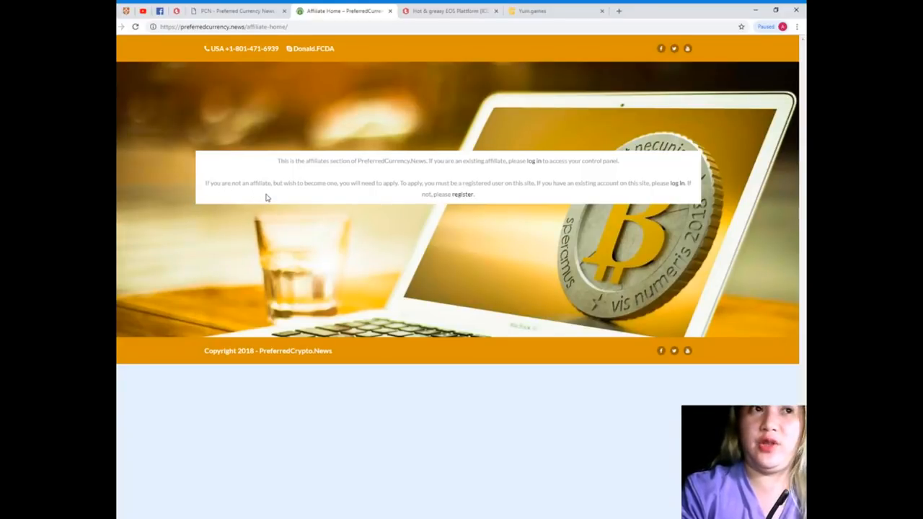
{"action": "mouse_move", "coordinate": [353, 199]}
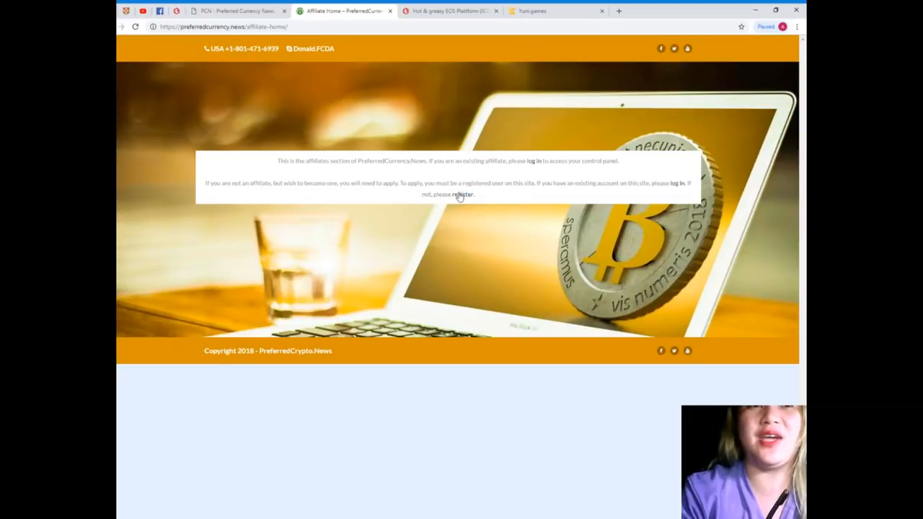
{"action": "mouse_move", "coordinate": [502, 191]}
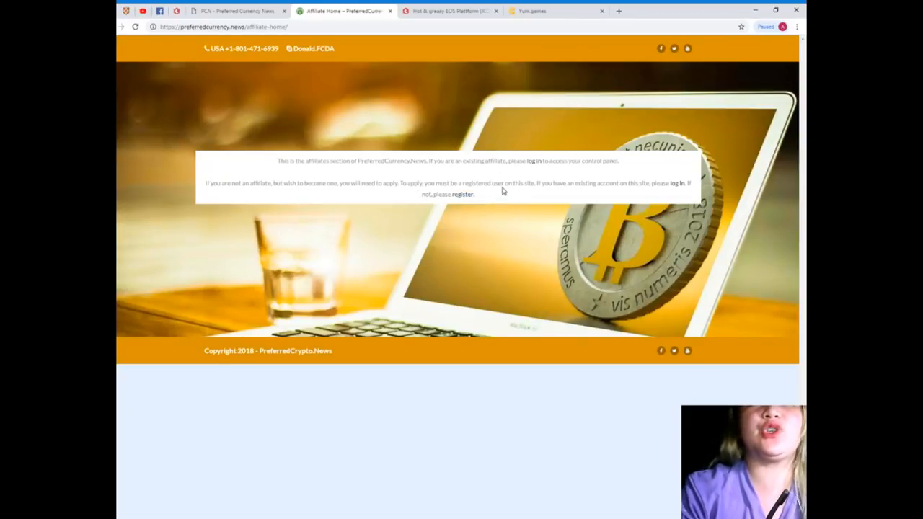
{"action": "mouse_move", "coordinate": [608, 198]}
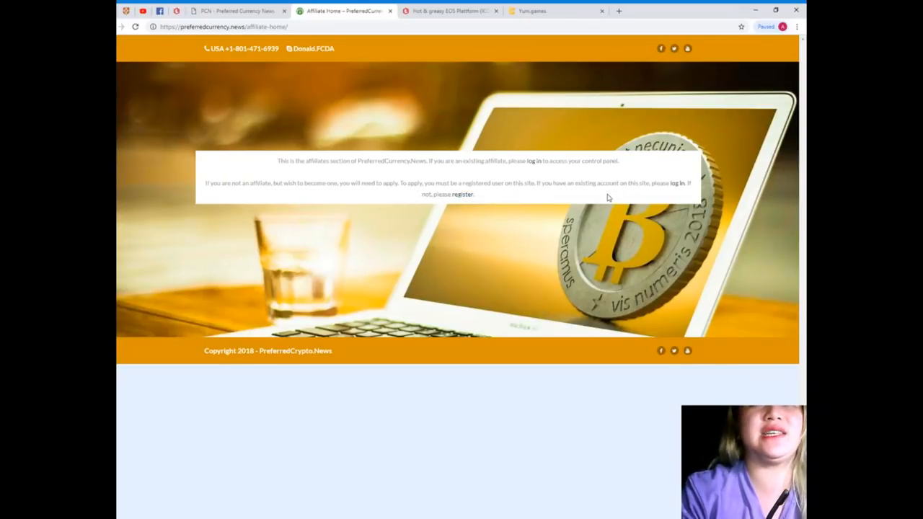
{"action": "mouse_move", "coordinate": [681, 196]}
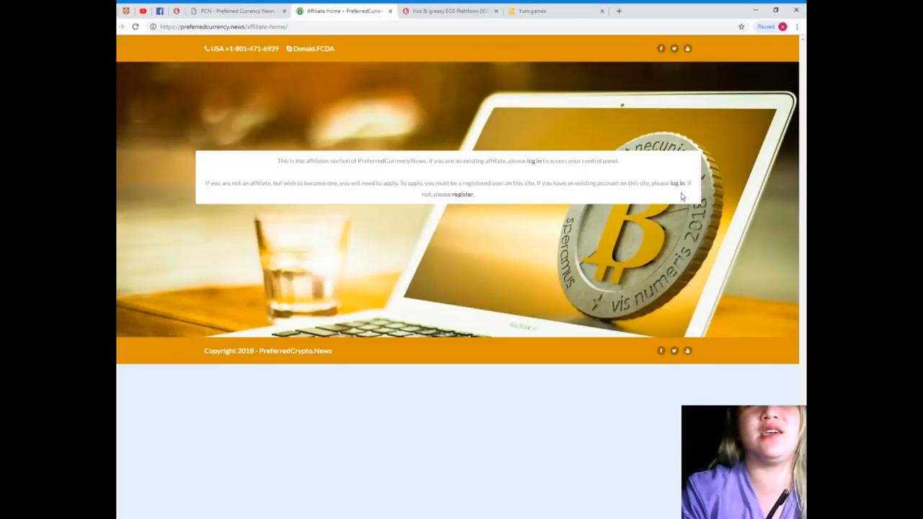
{"action": "mouse_move", "coordinate": [432, 283]}
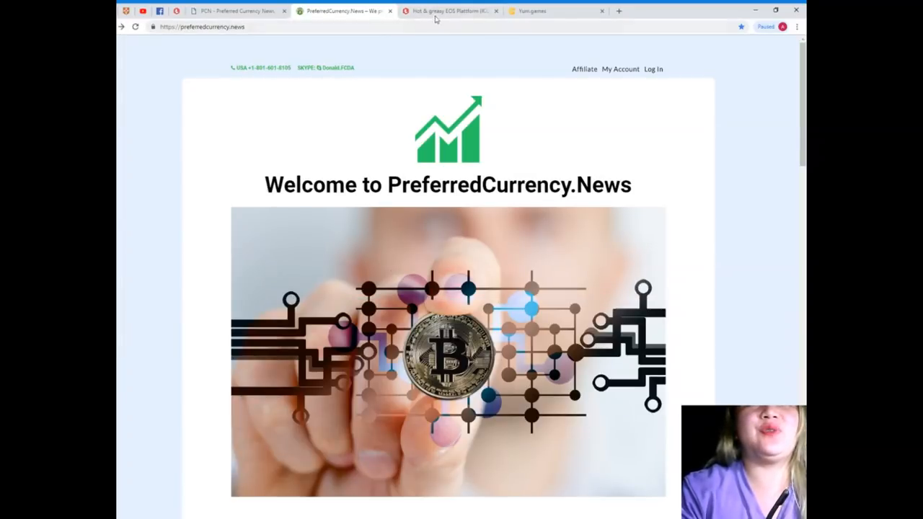
Step: Glance at the Trybe Yum.games review tab, then return to the PreferredCurrency.News homepage tab
{"action": "left_click", "coordinate": [449, 10]}
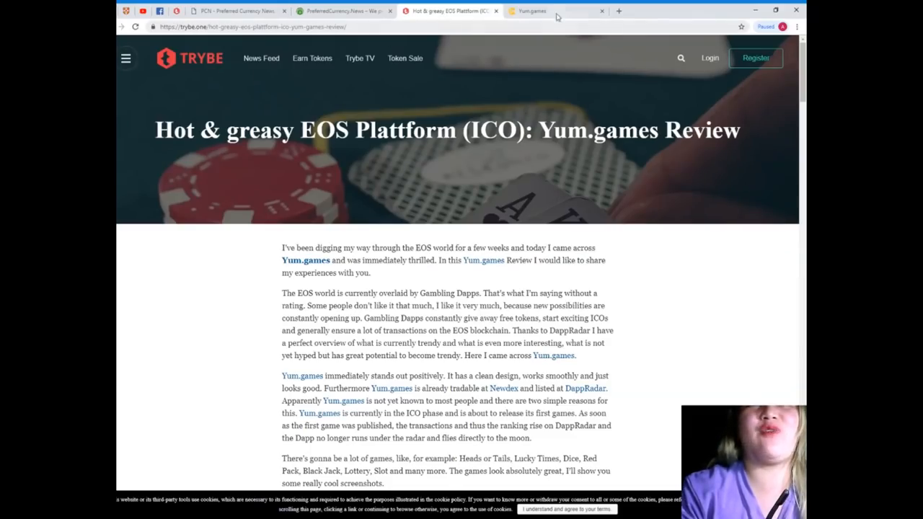
{"action": "left_click", "coordinate": [339, 10]}
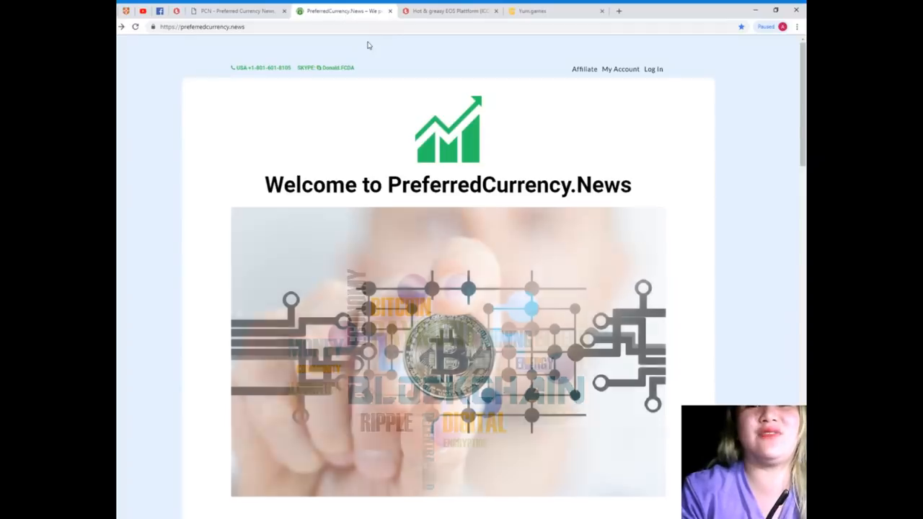